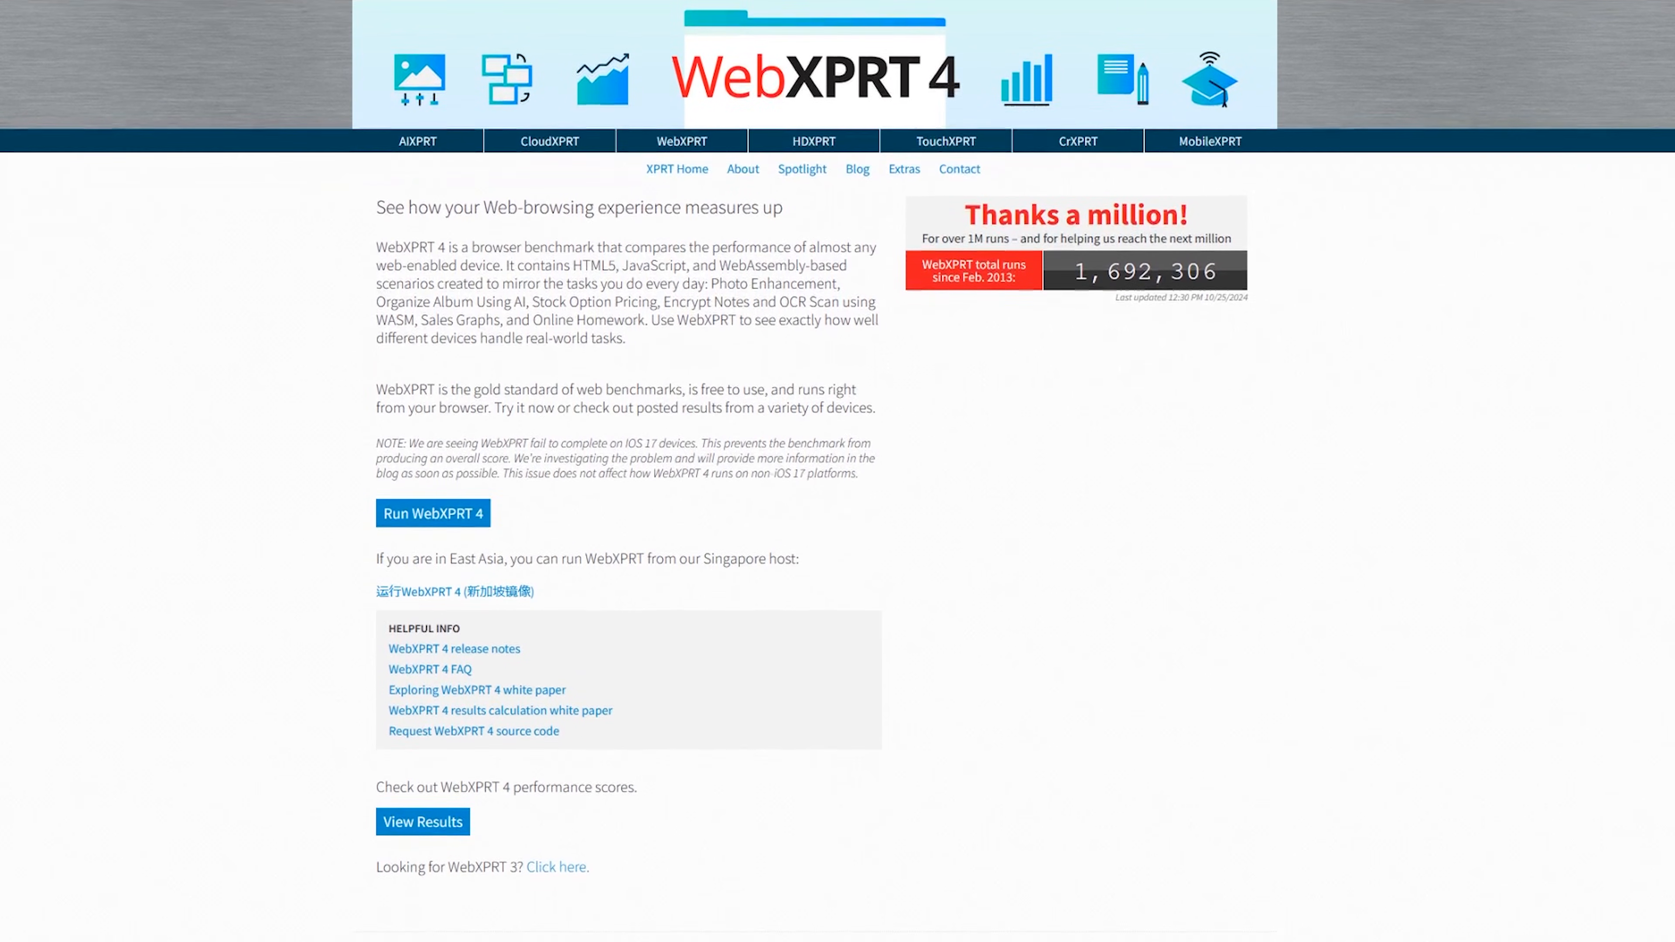
Scroll the WebXPRT 4 page past View Results to 'Check out the other XPRTs' and XPRT News
{"action": "scroll", "scroll_direction": "down", "scroll_amount": 3}
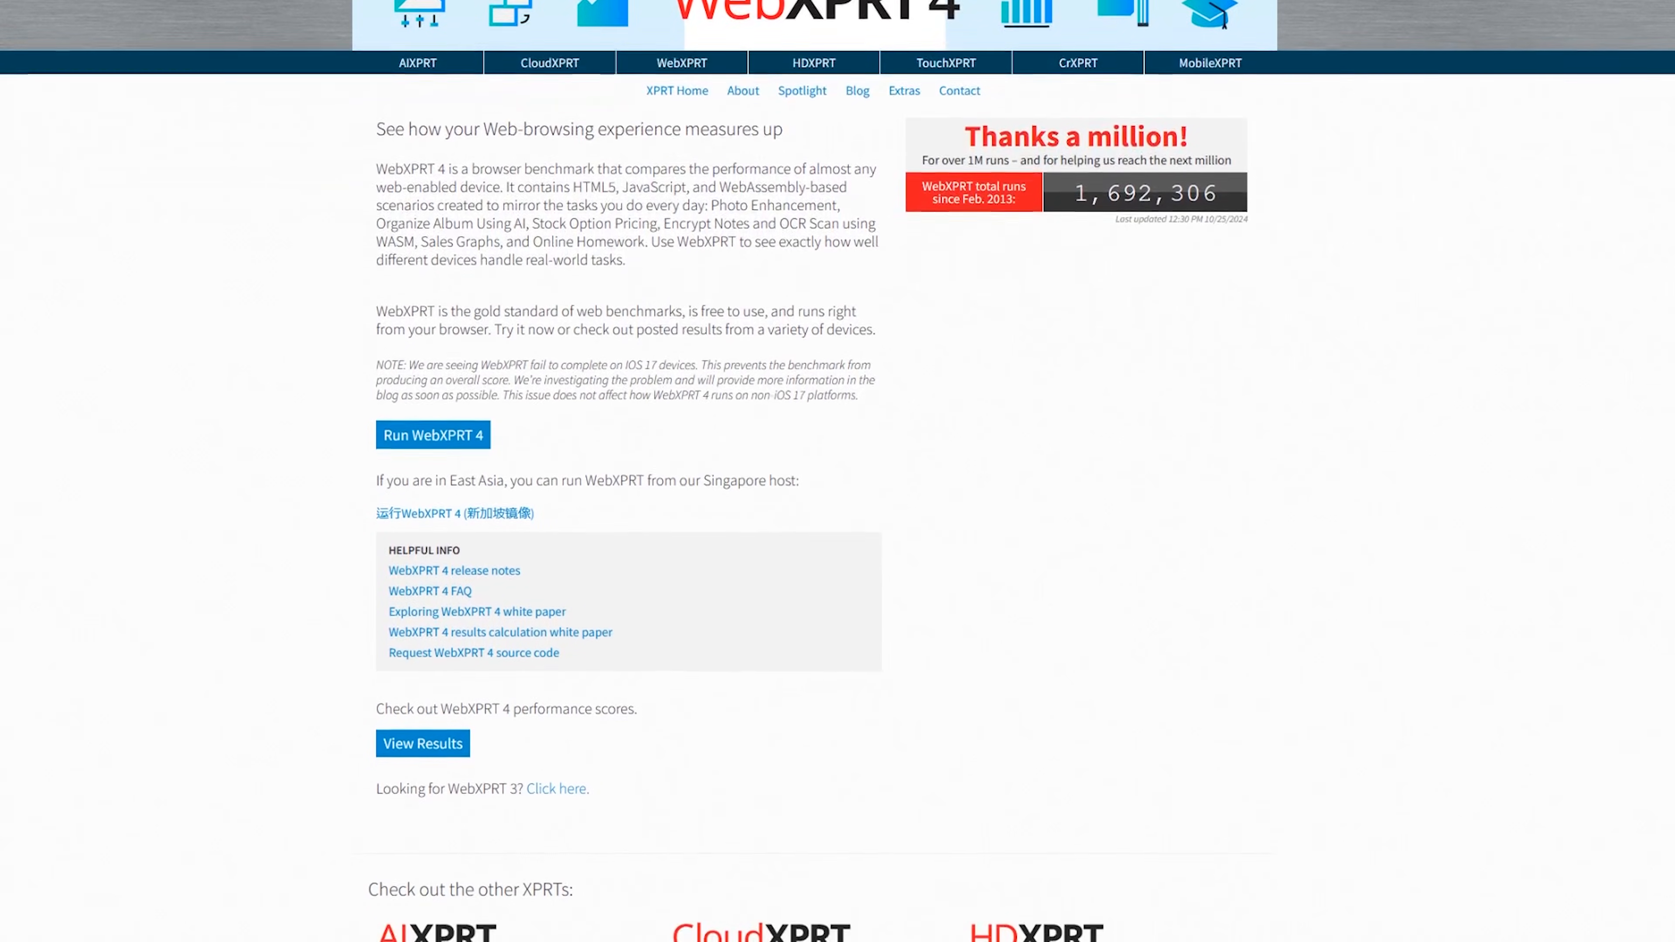
{"action": "scroll", "scroll_direction": "down", "scroll_amount": 3}
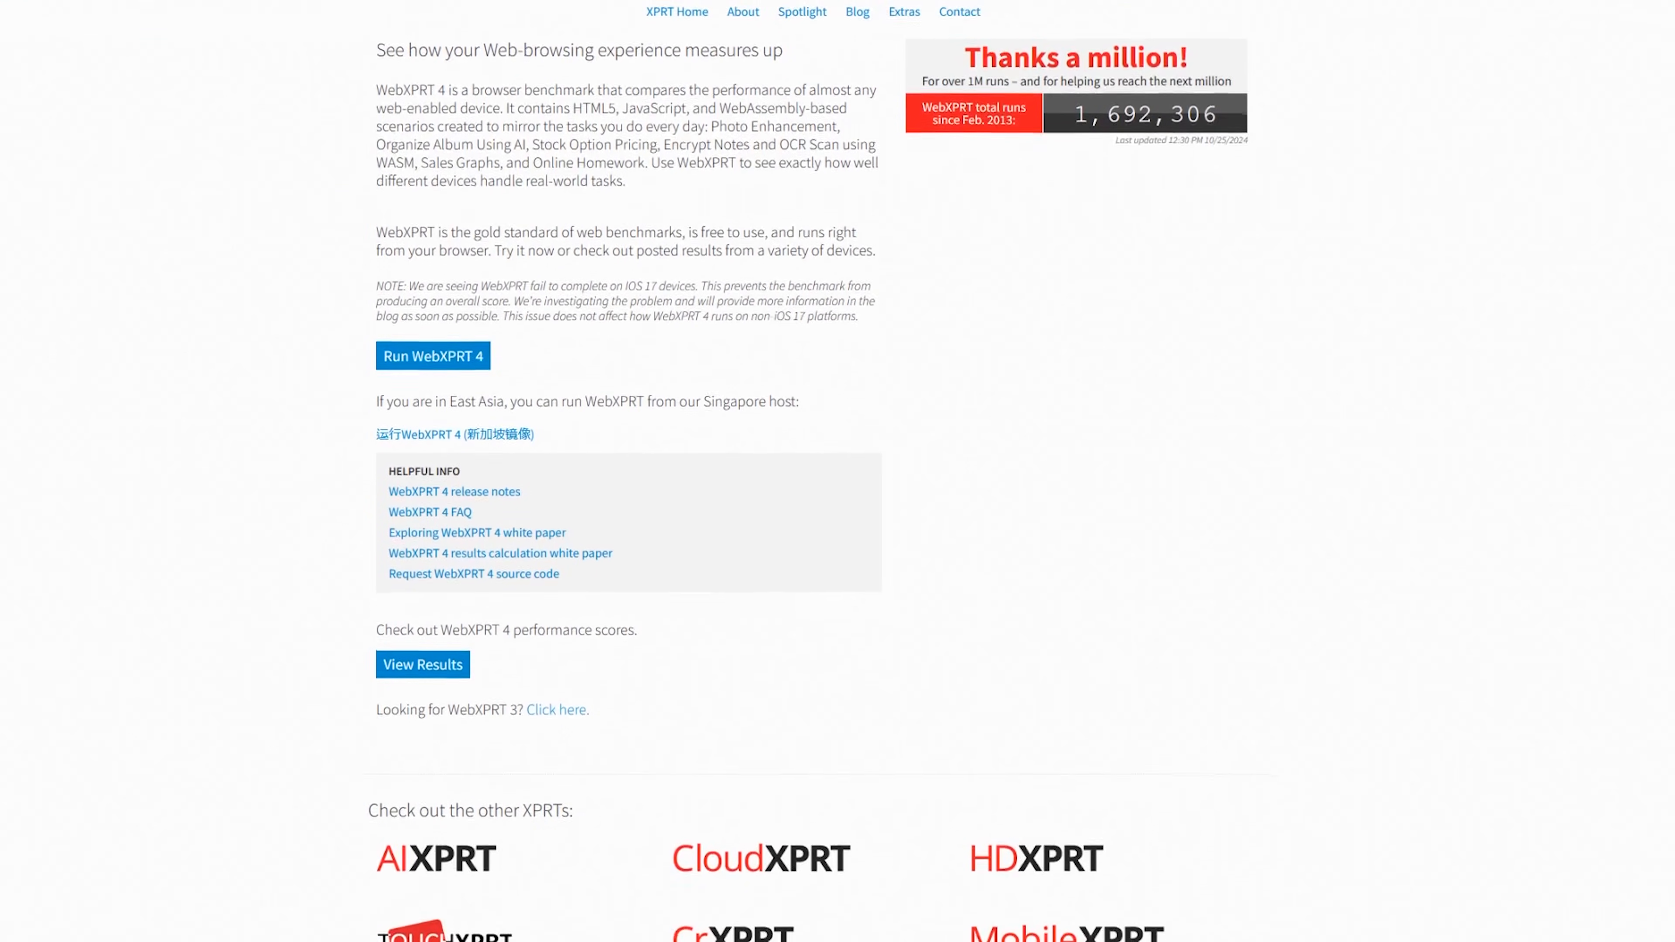
{"action": "scroll", "scroll_direction": "down", "scroll_amount": 3}
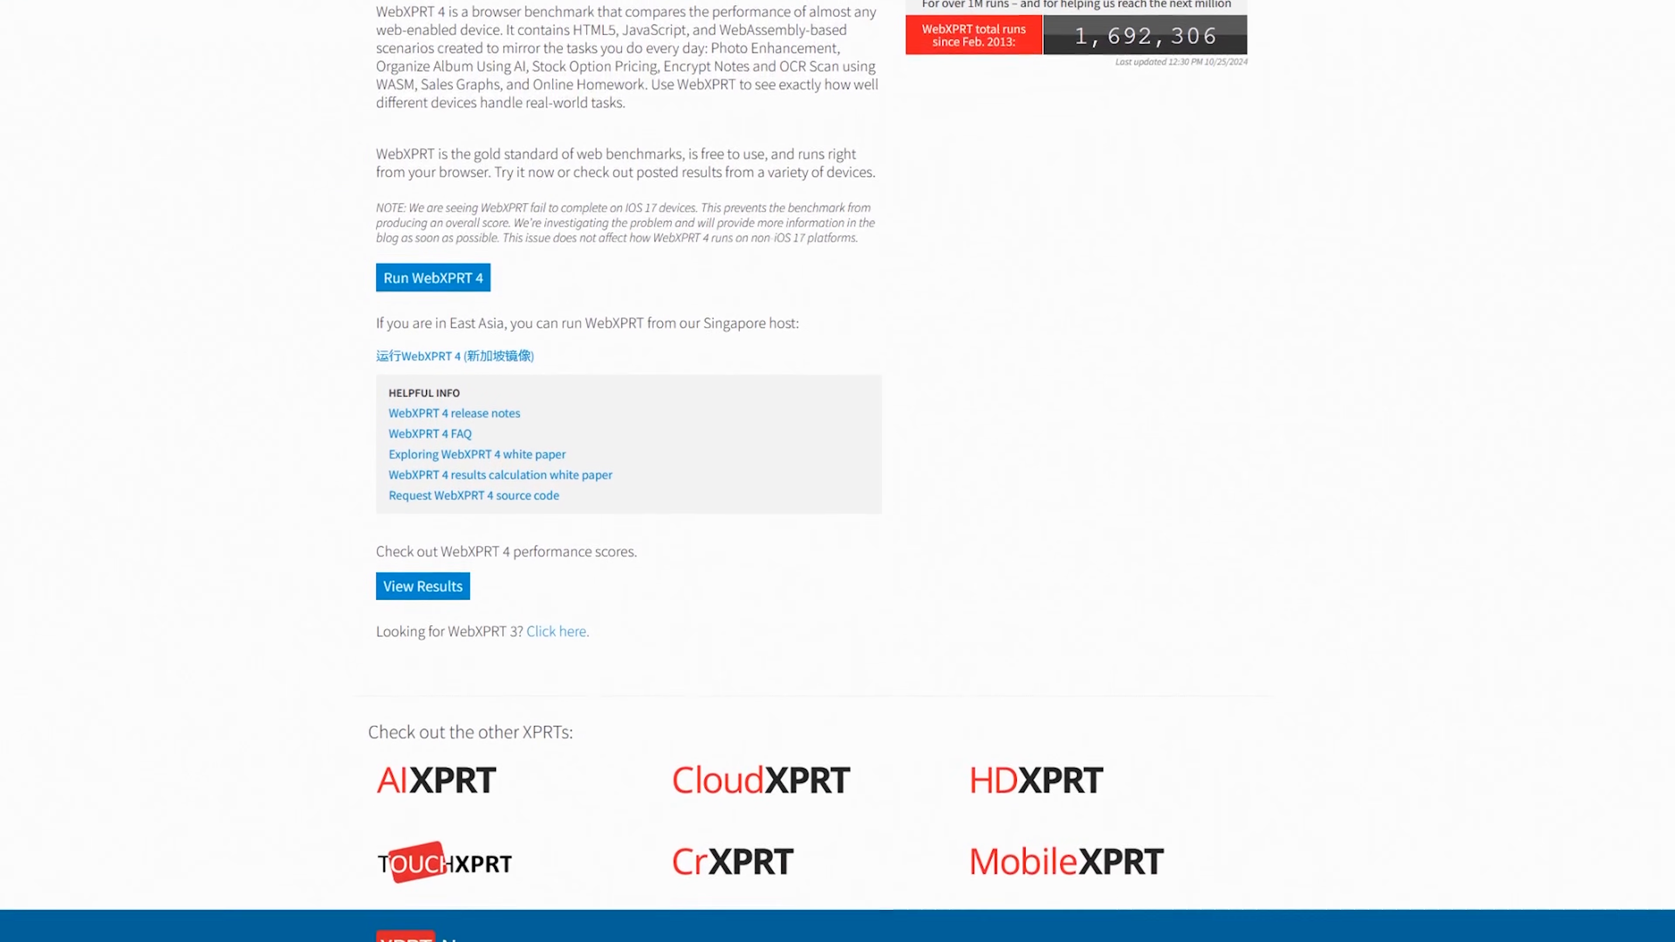
{"action": "scroll", "scroll_direction": "down", "scroll_amount": 3}
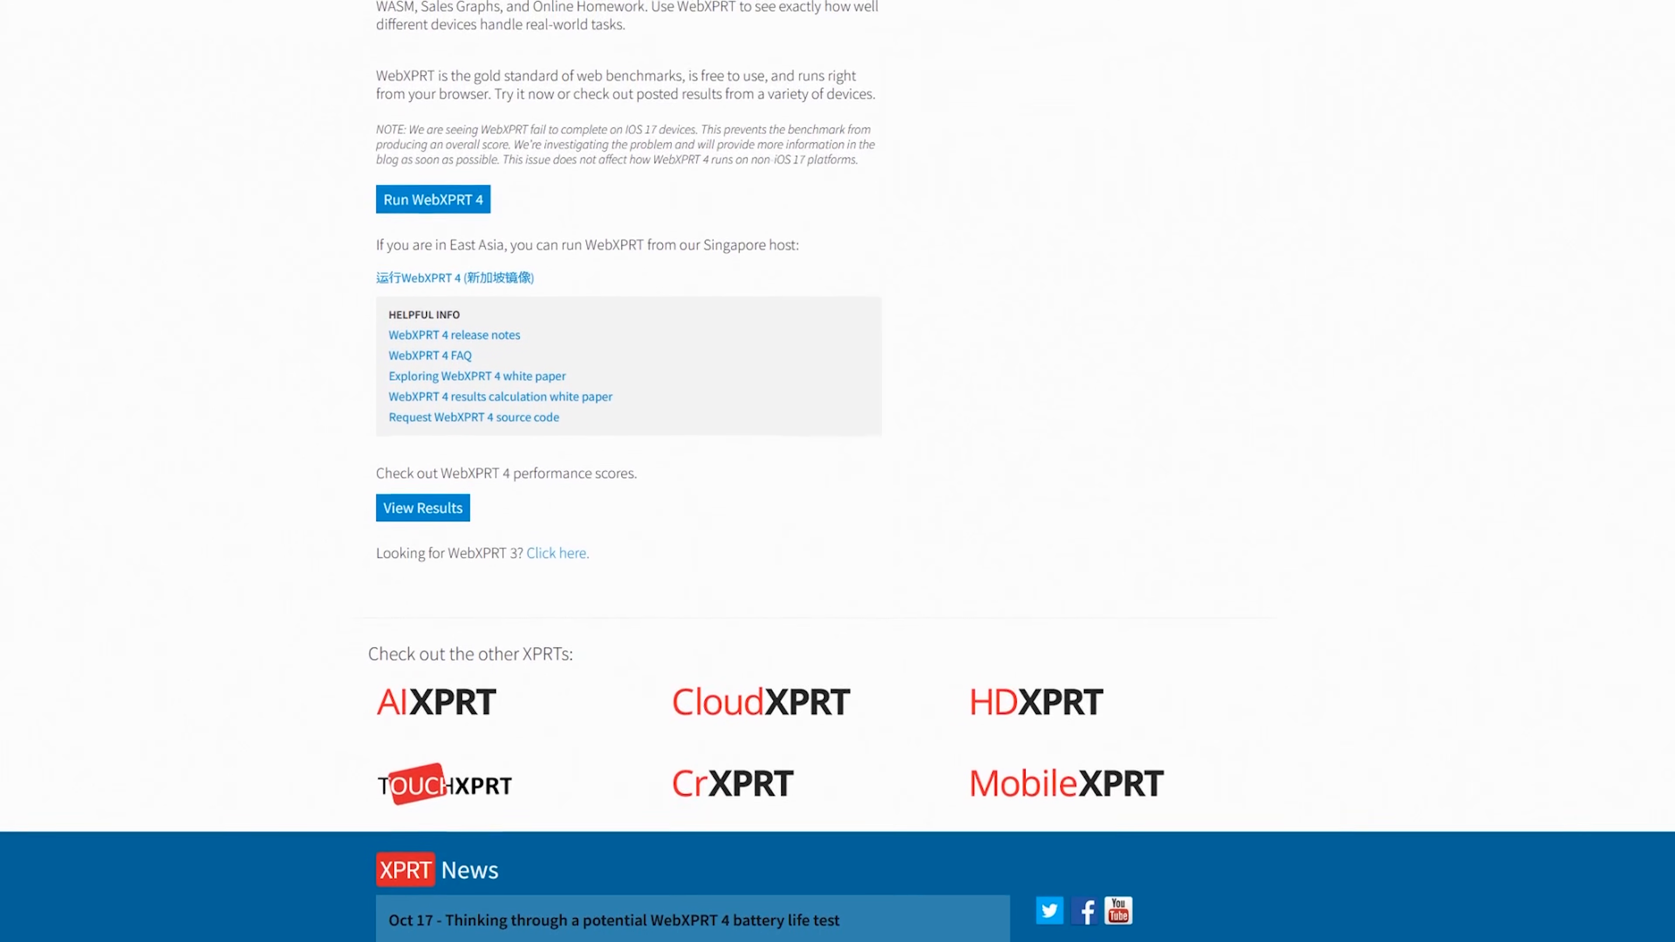
{"action": "scroll", "scroll_direction": "down", "scroll_amount": 3}
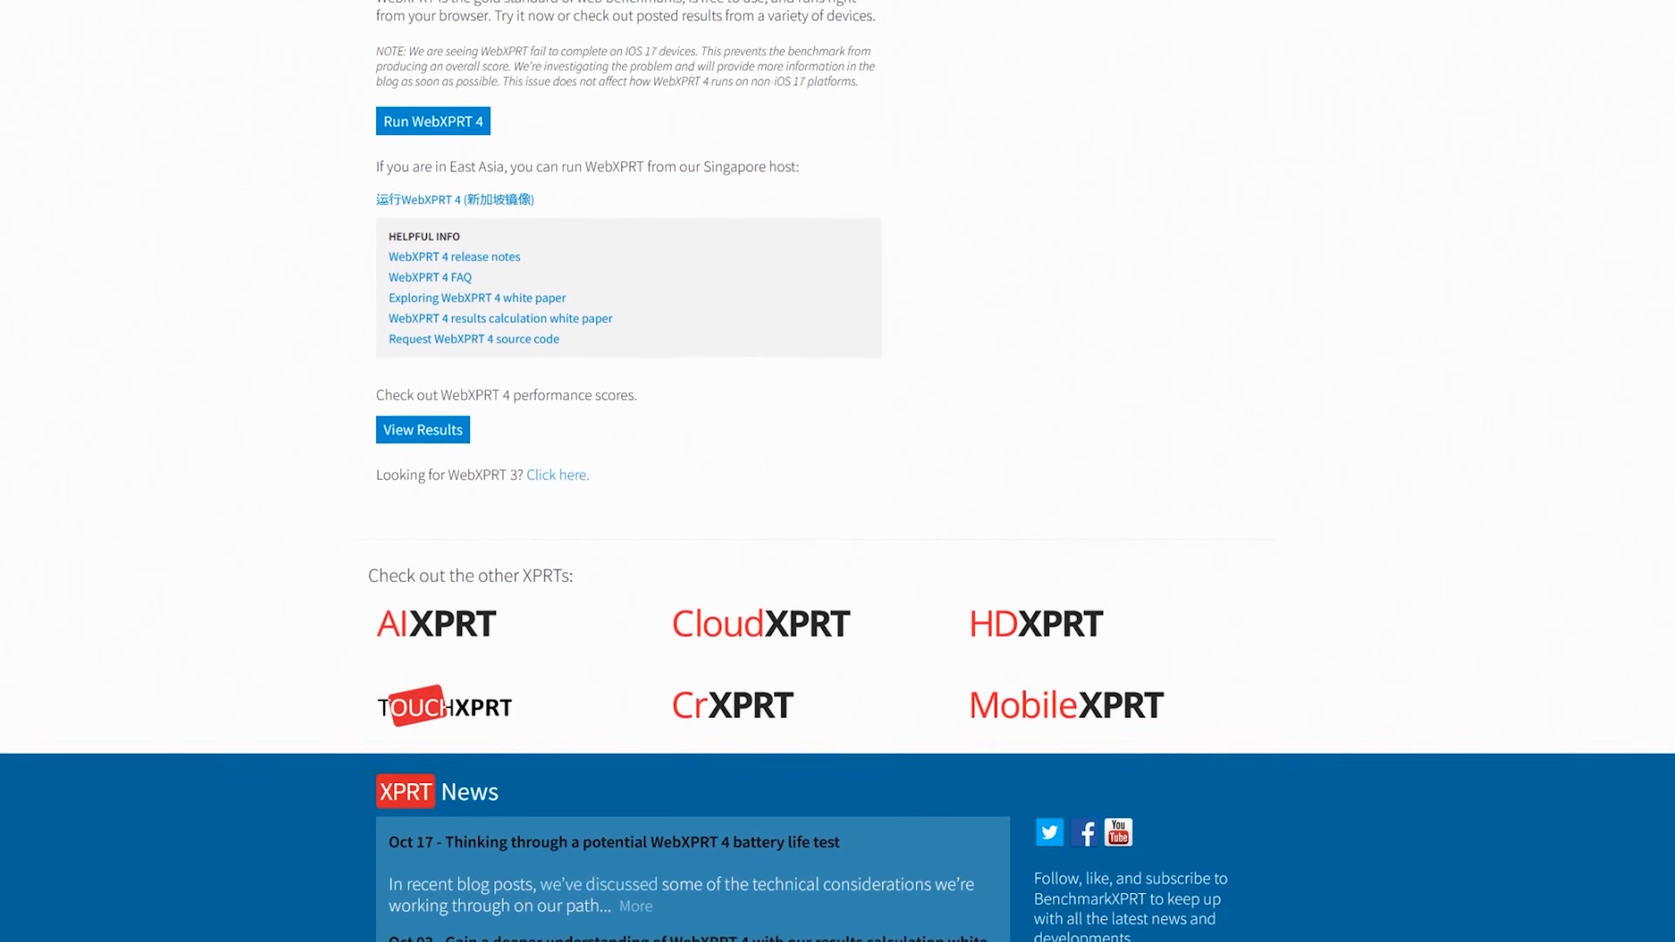
{"action": "scroll", "scroll_direction": "down", "scroll_amount": 3}
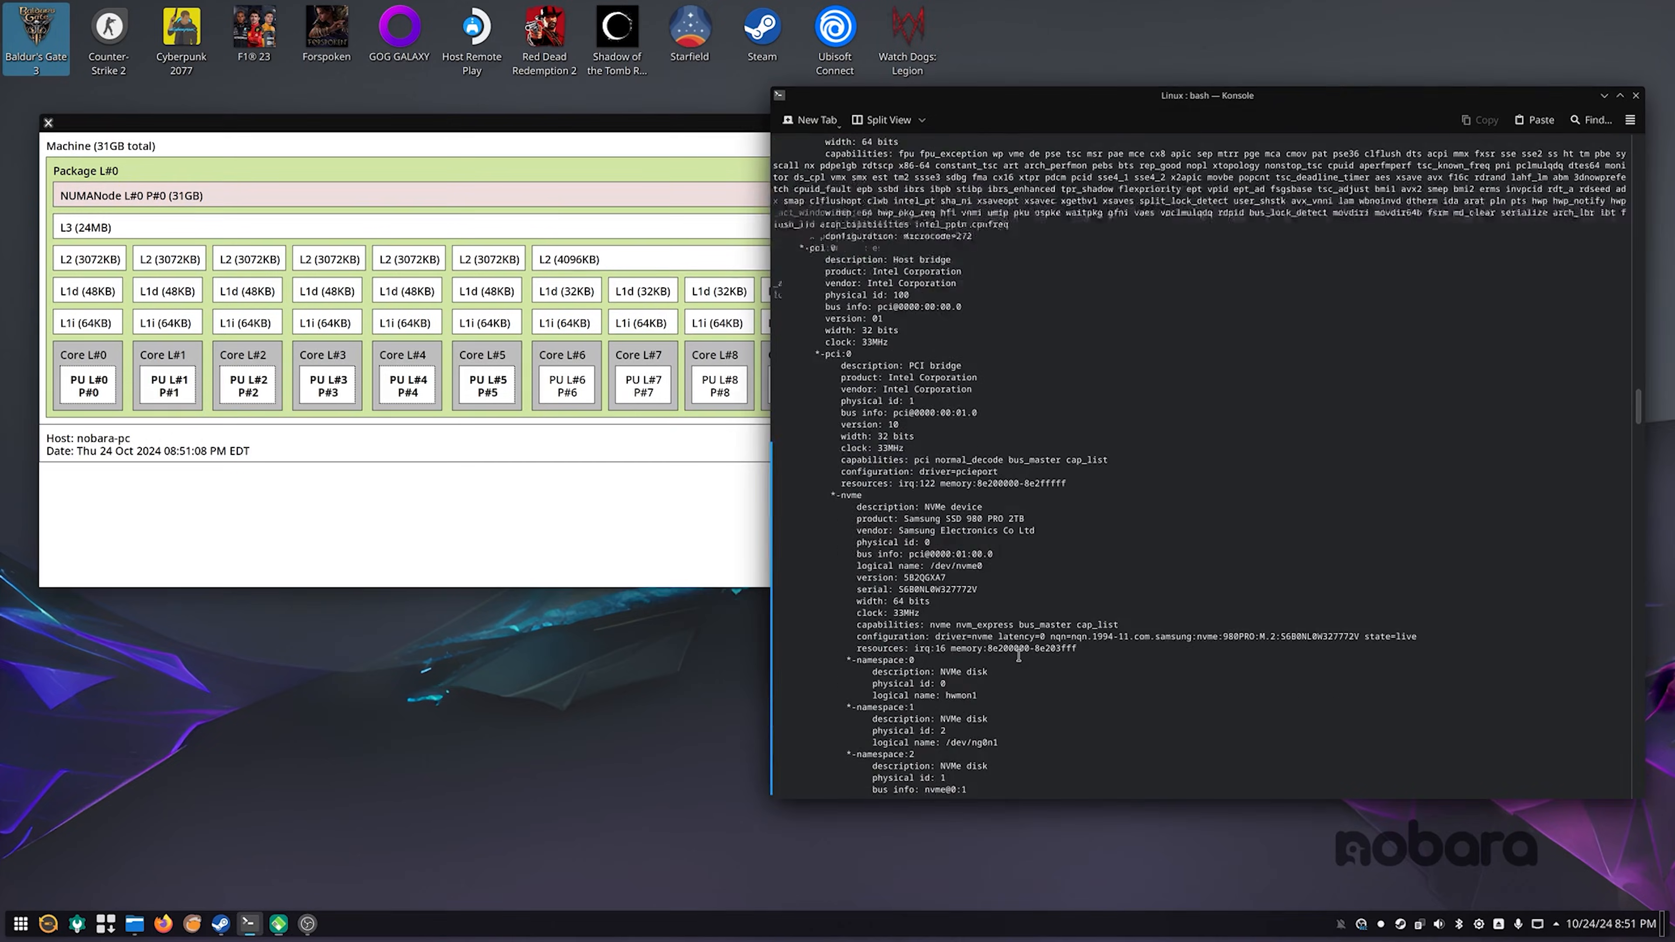
Run 'dmidecode -t memory' at the prompt after a mistyped 'dmi' attempt lists valid keywords
{"action": "scroll", "scroll_direction": "down", "scroll_amount": 3}
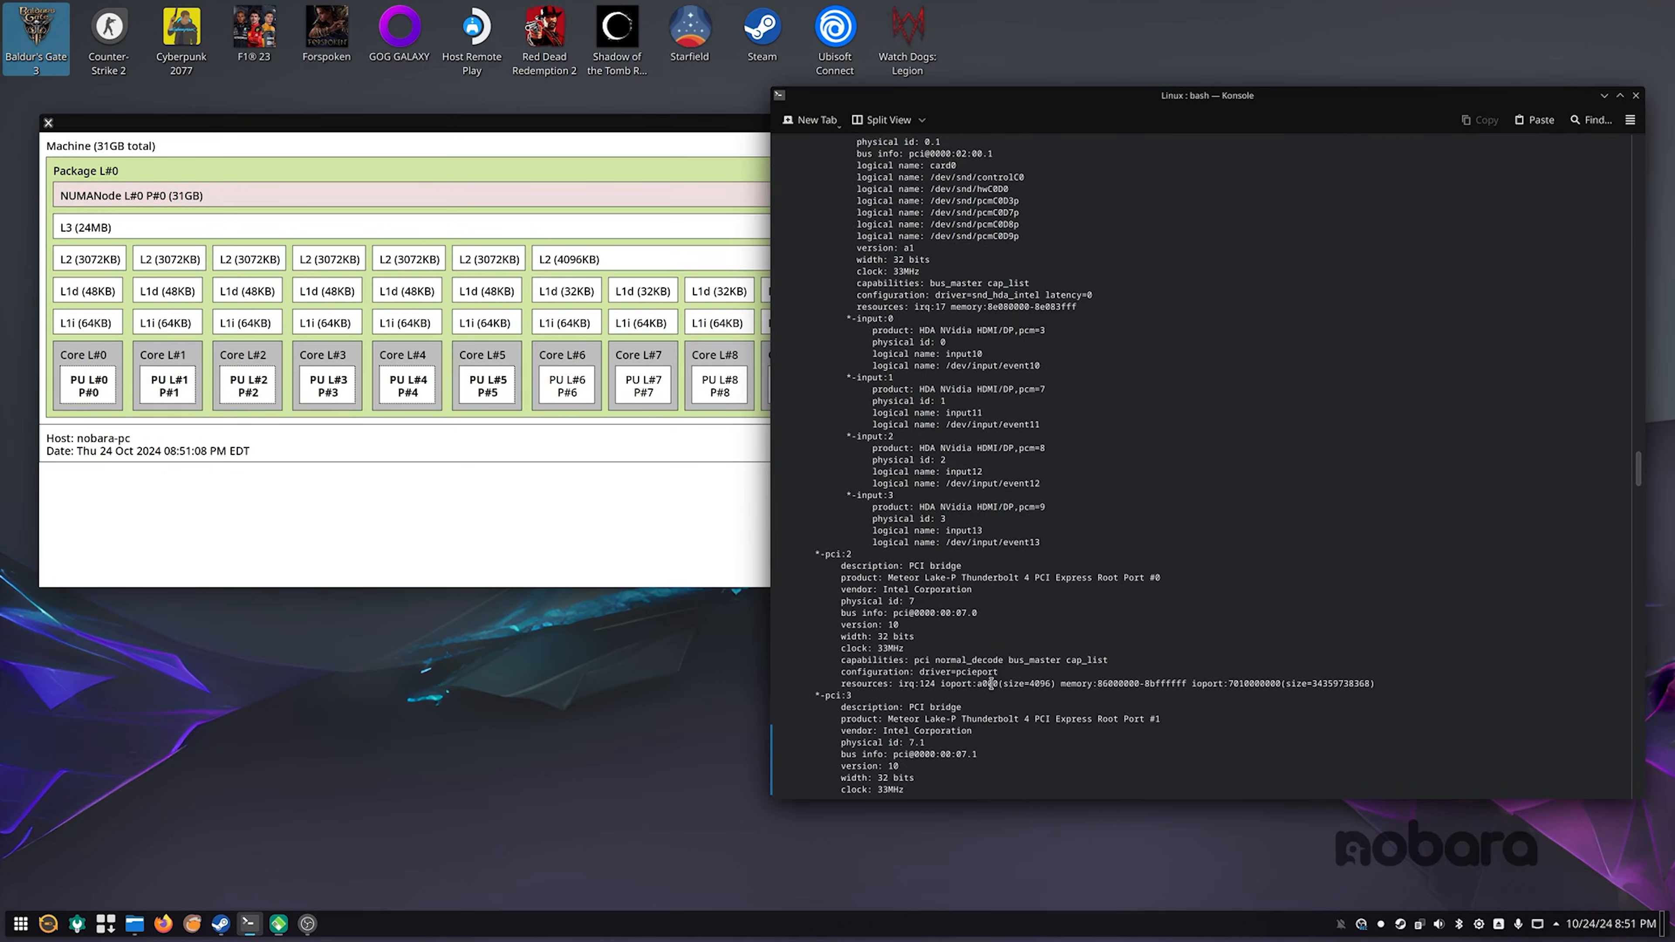
{"action": "scroll", "scroll_direction": "down", "scroll_amount": 3}
{"action": "type", "text": "lsa"}
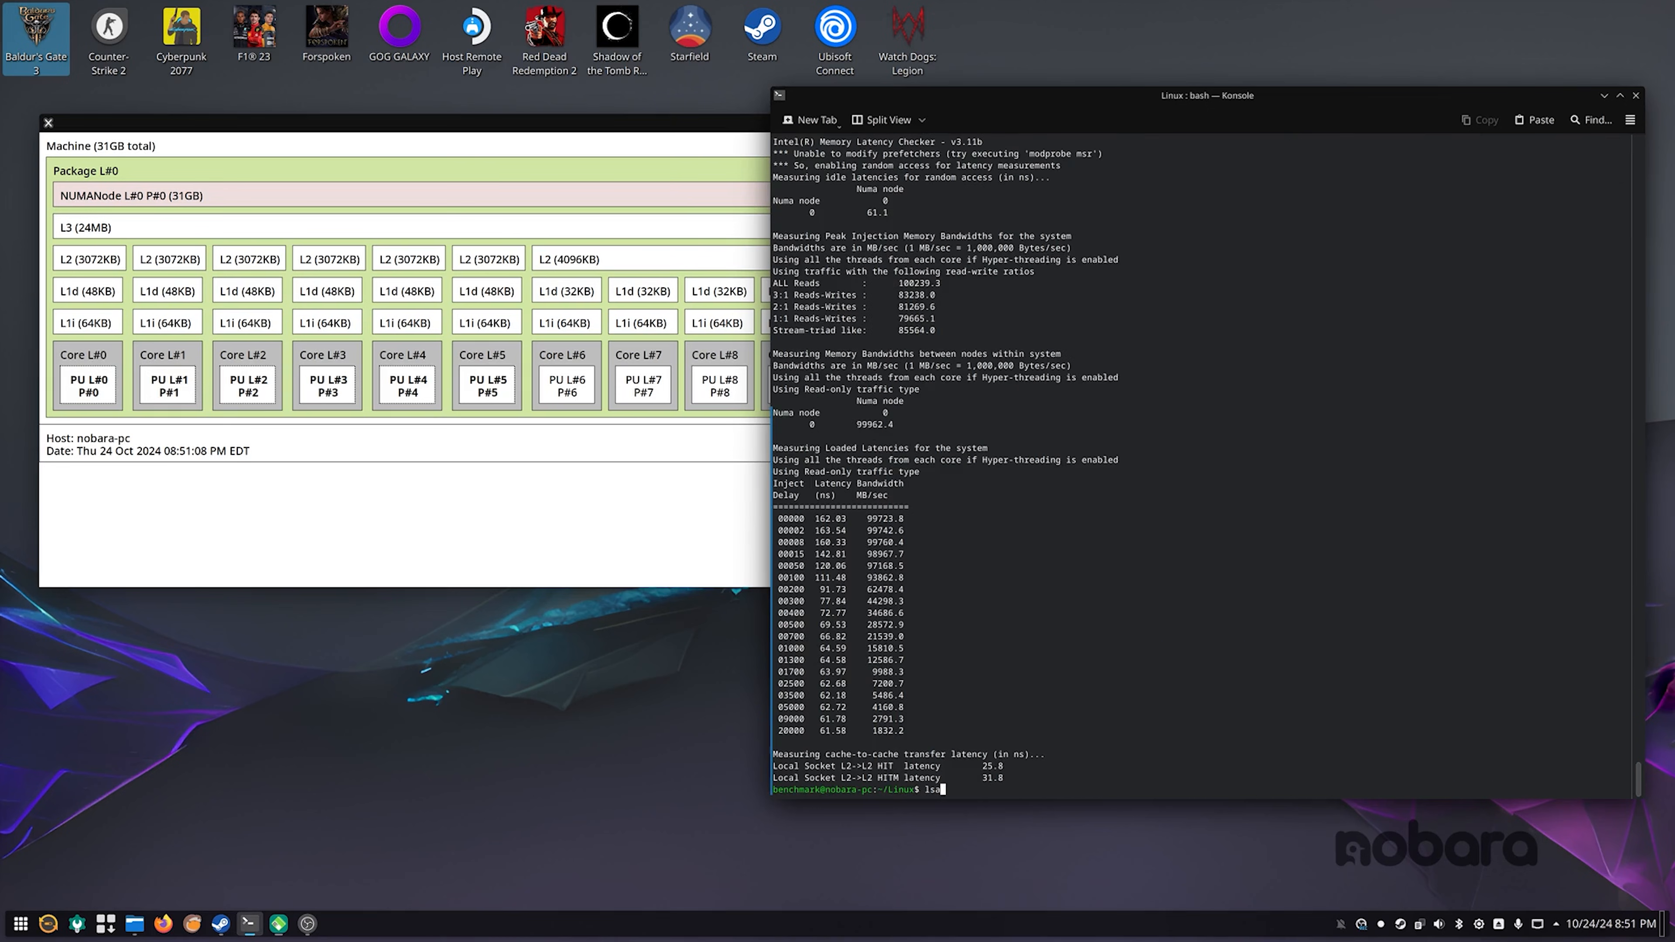
{"action": "type", "text": "dmidecode -t memor"}
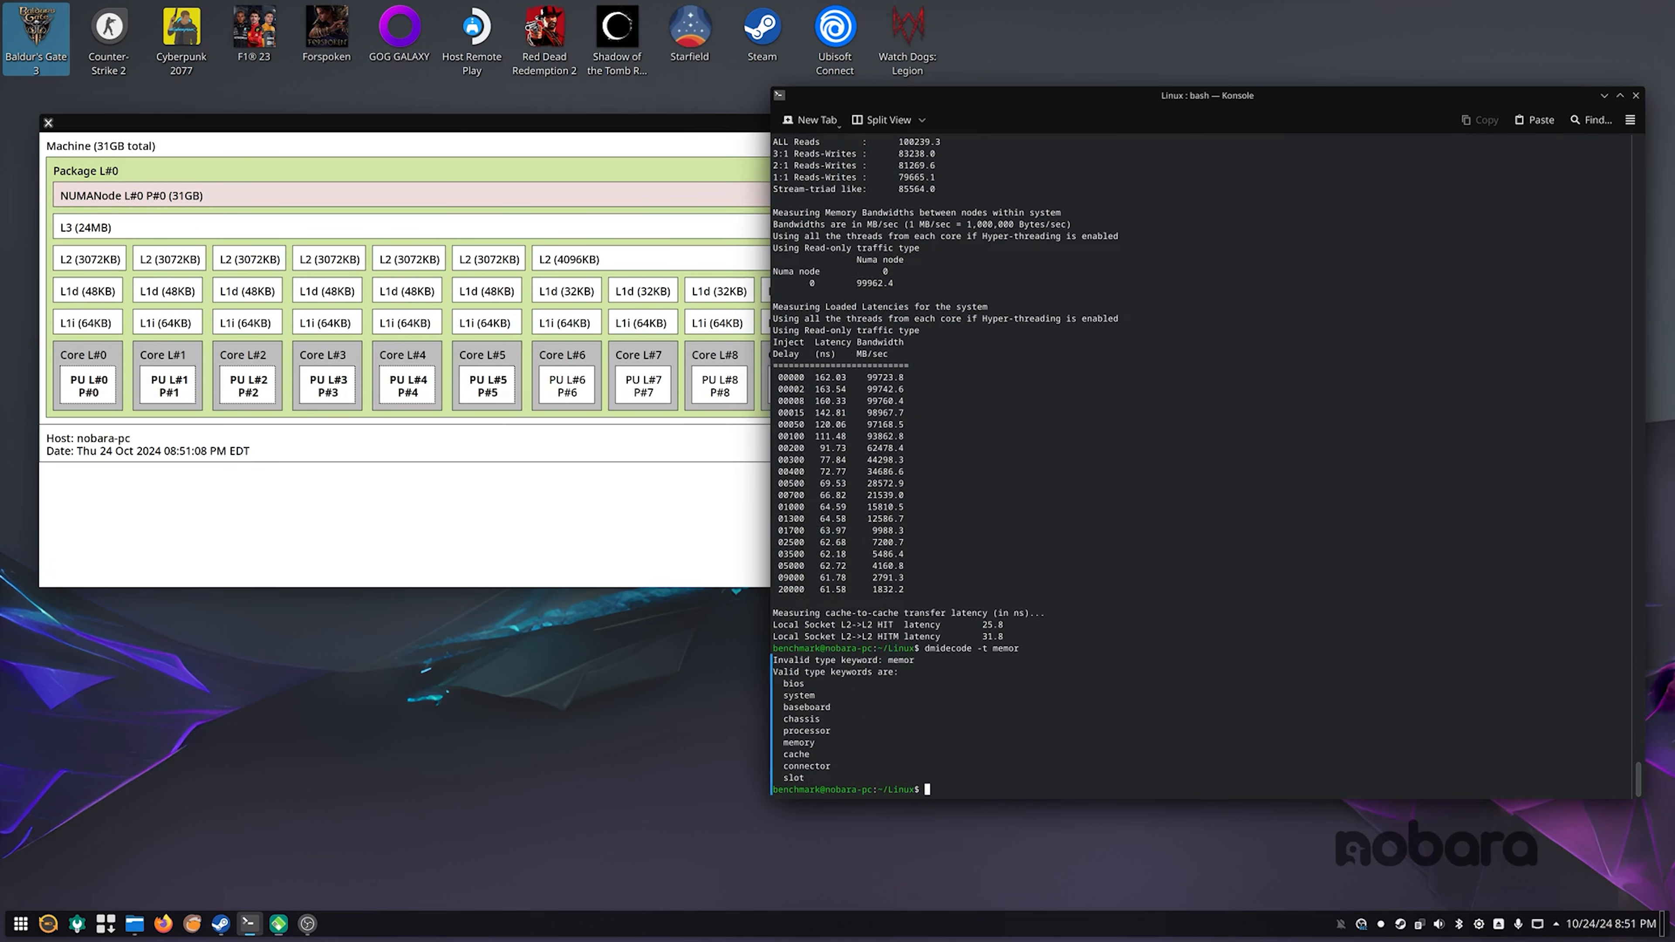
{"action": "type", "text": "dmidecode -t memory"}
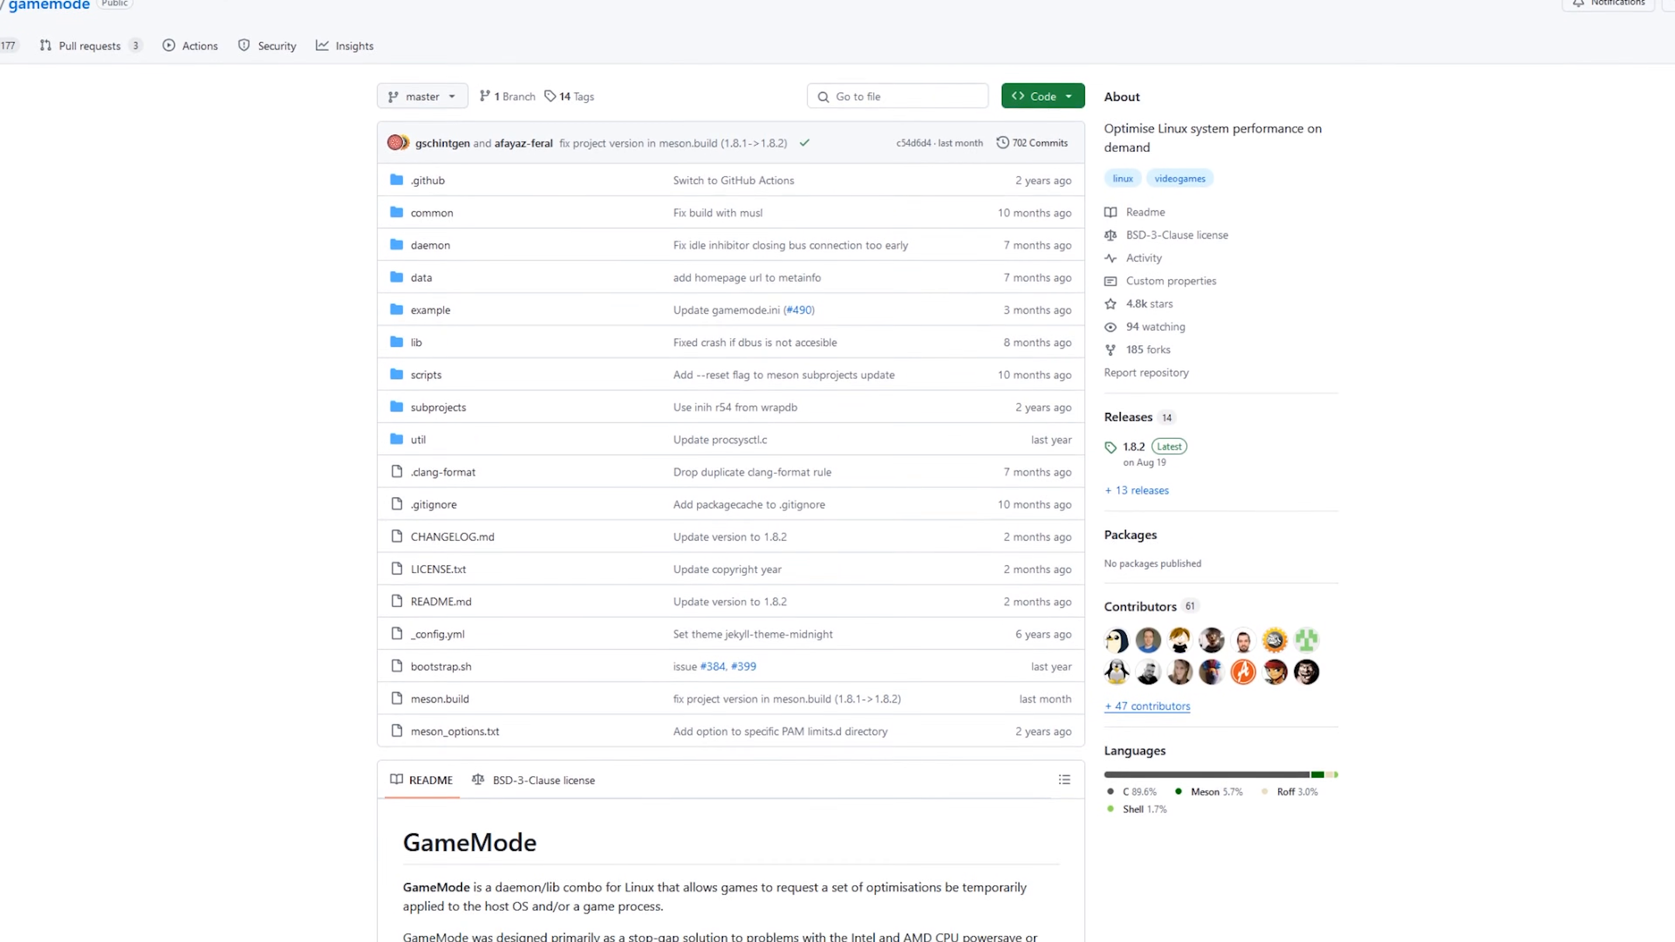
Scroll the GameMode repo past the file list to the README's Requesting GameMode and Configuration sections
{"action": "scroll", "scroll_direction": "down", "scroll_amount": 3}
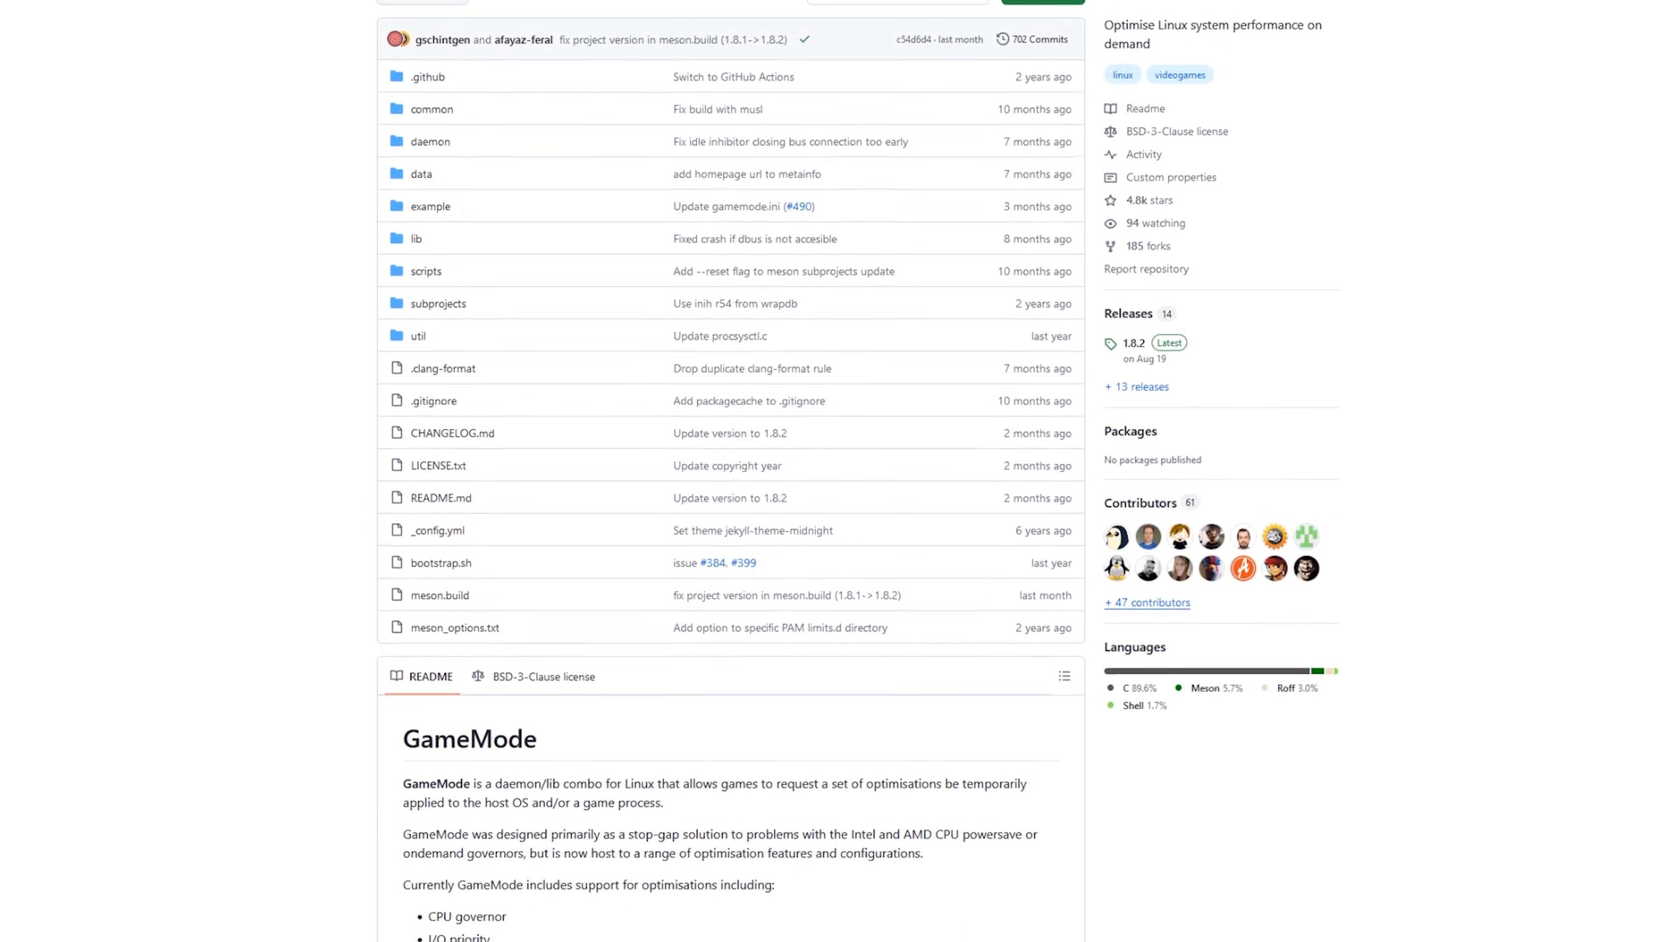
{"action": "scroll", "scroll_direction": "down", "scroll_amount": 3}
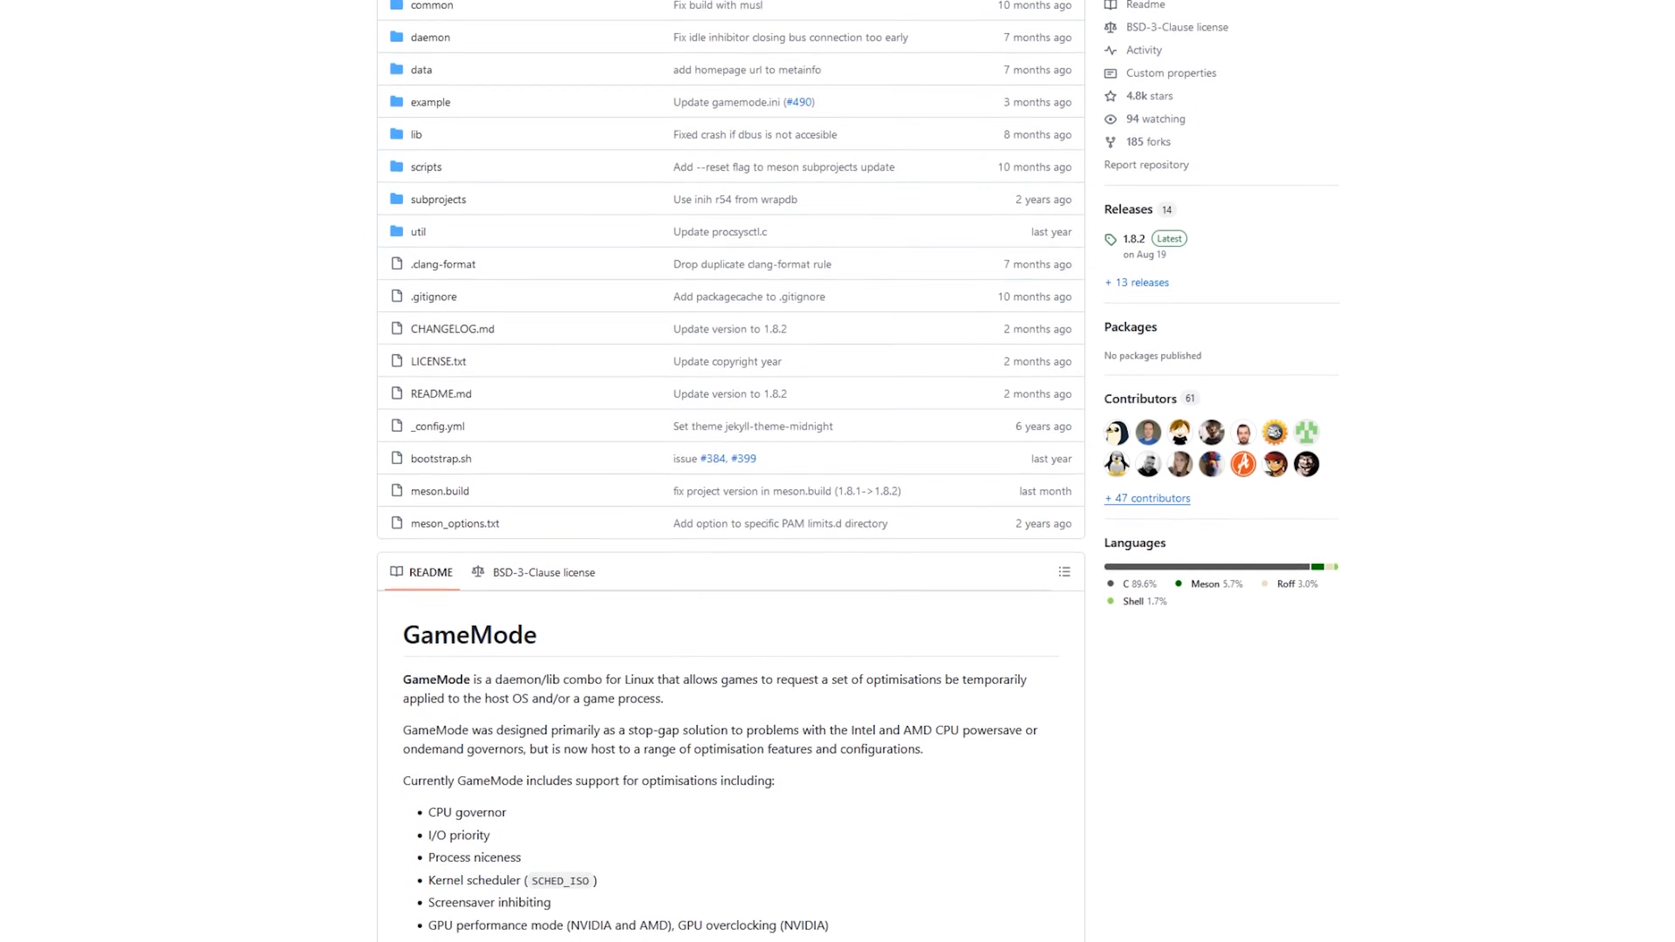
{"action": "scroll", "scroll_direction": "down", "scroll_amount": 3}
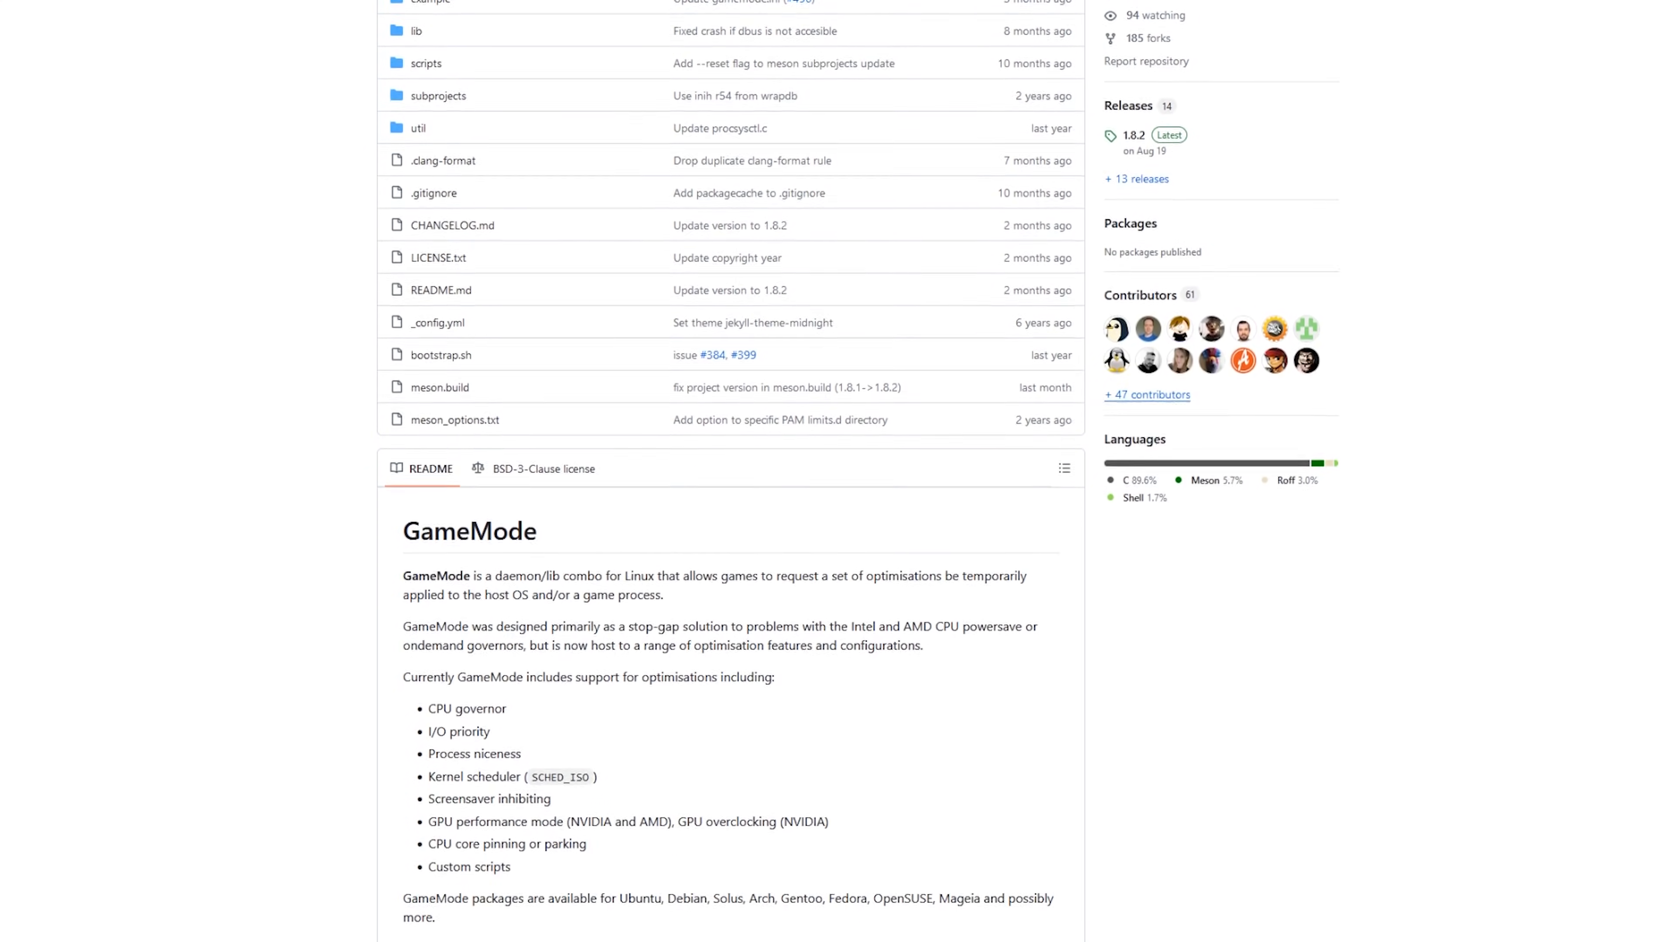
{"action": "scroll", "scroll_direction": "down", "scroll_amount": 3}
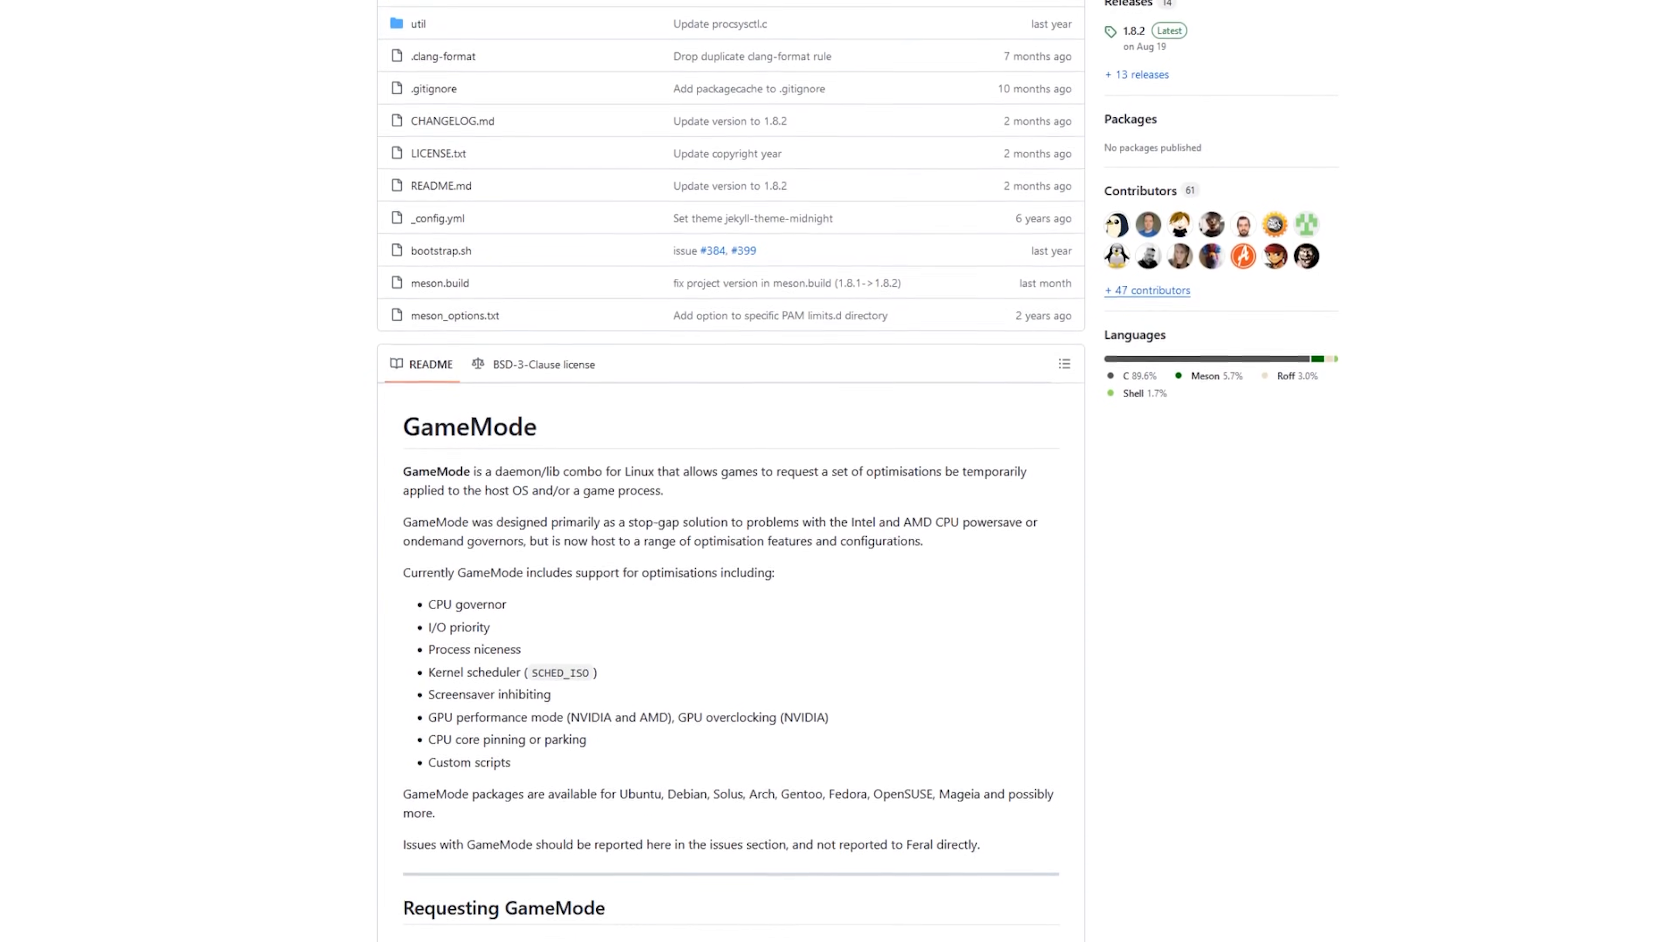
{"action": "scroll", "scroll_direction": "down", "scroll_amount": 3}
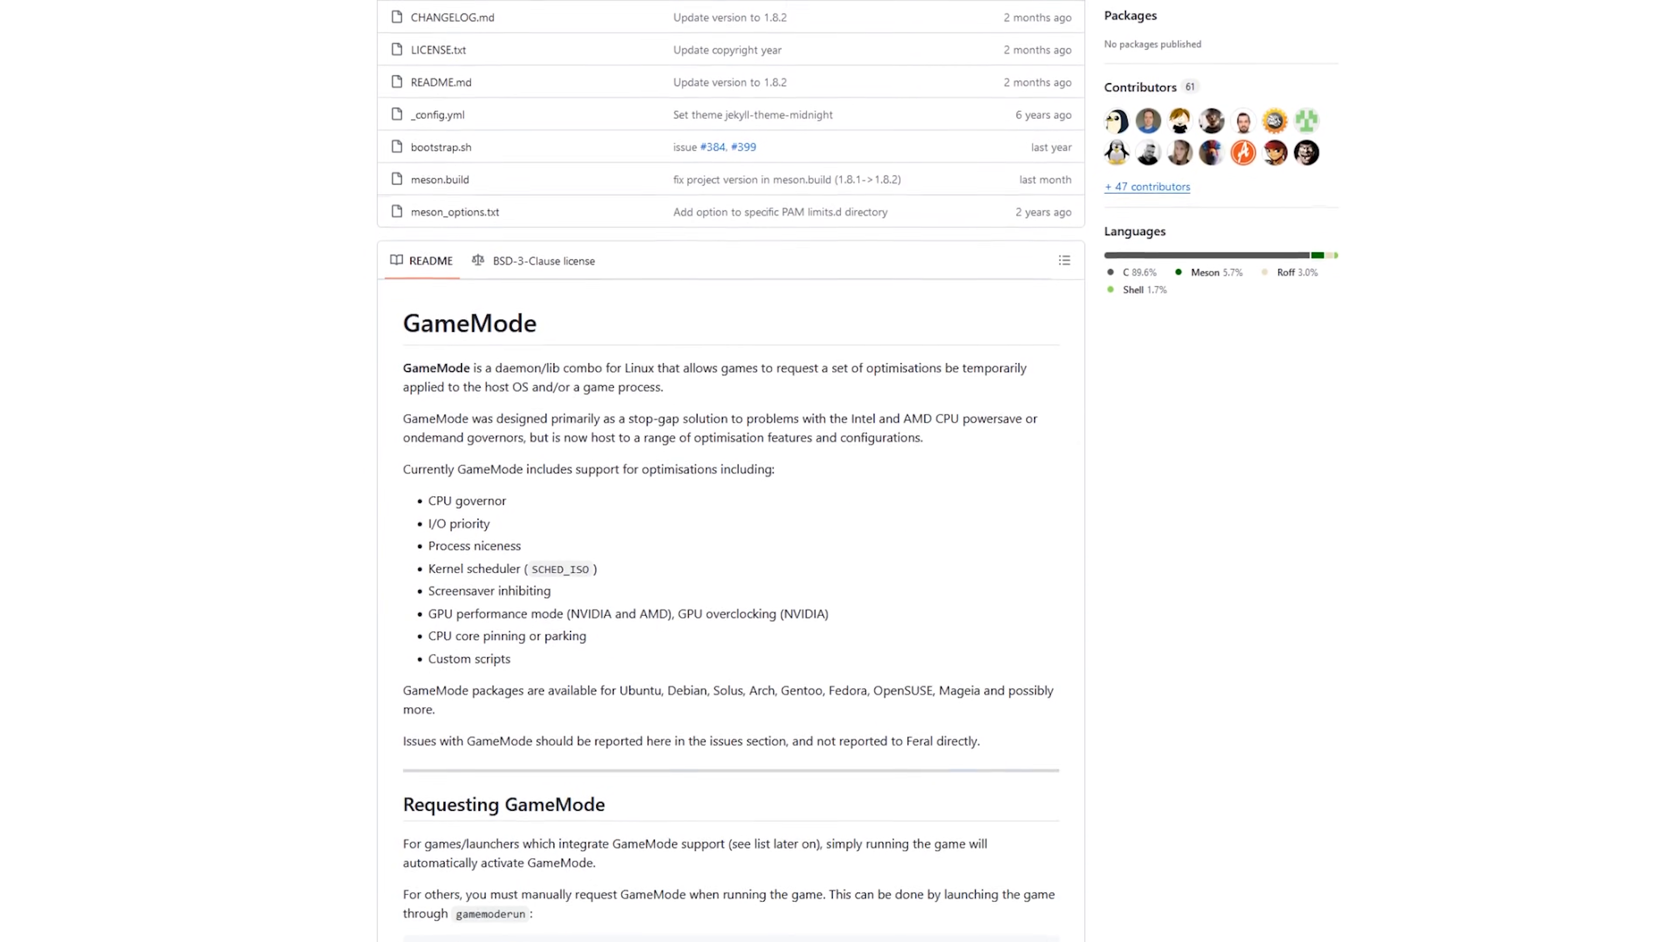
{"action": "scroll", "scroll_direction": "down", "scroll_amount": 3}
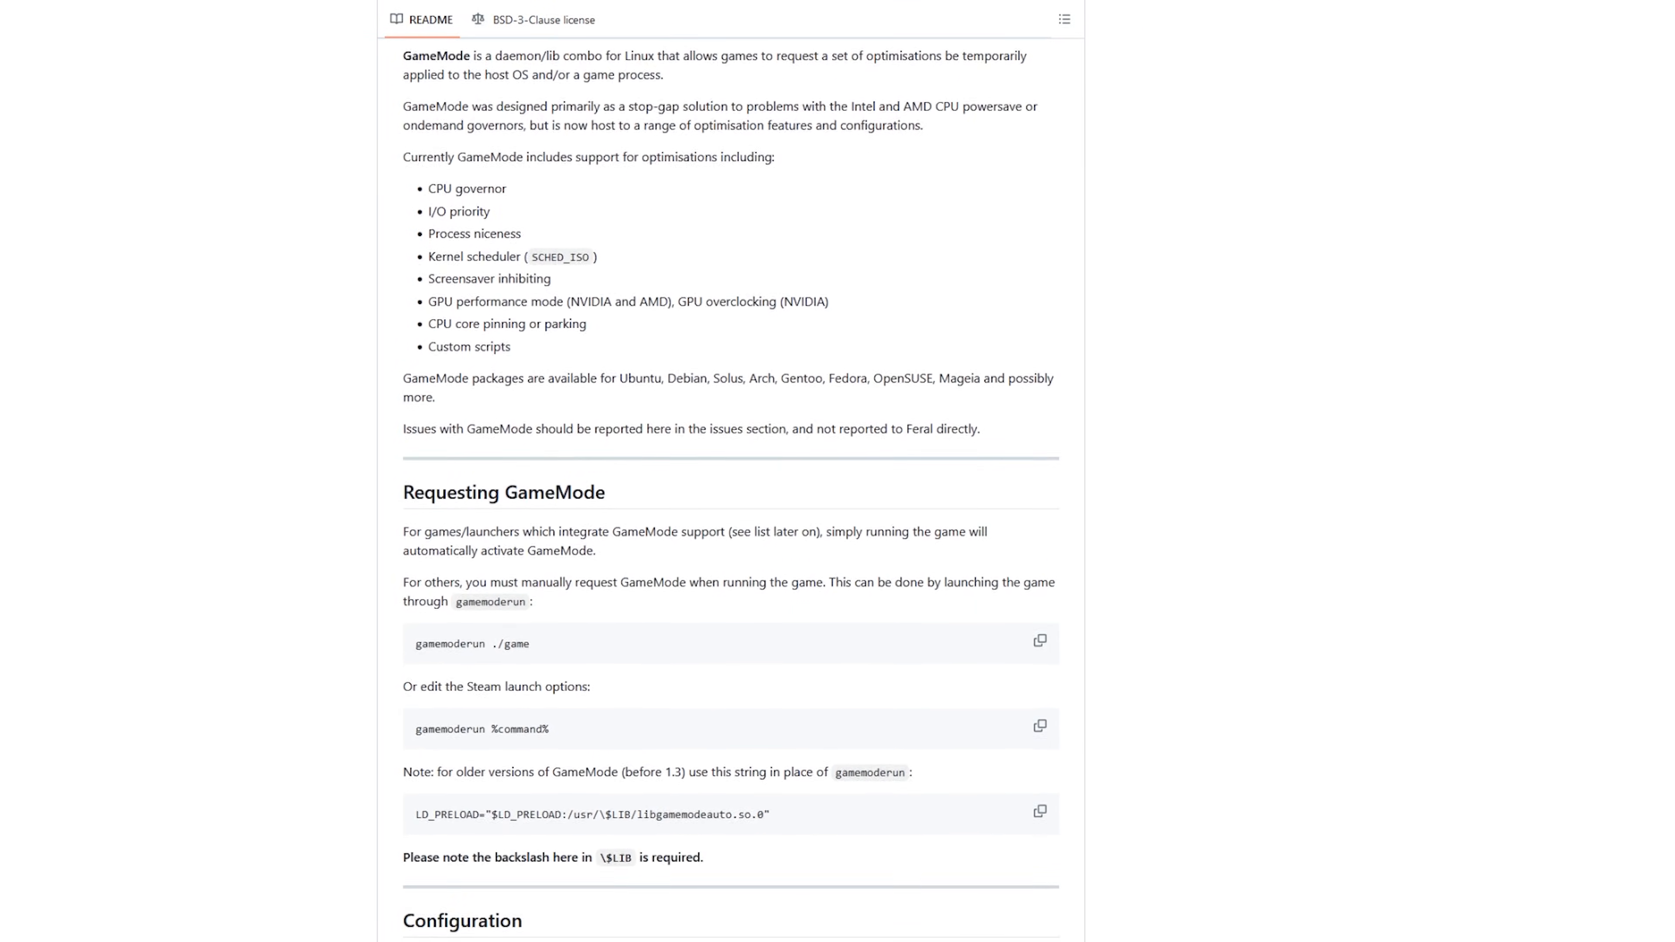
{"action": "scroll", "scroll_direction": "down", "scroll_amount": 3}
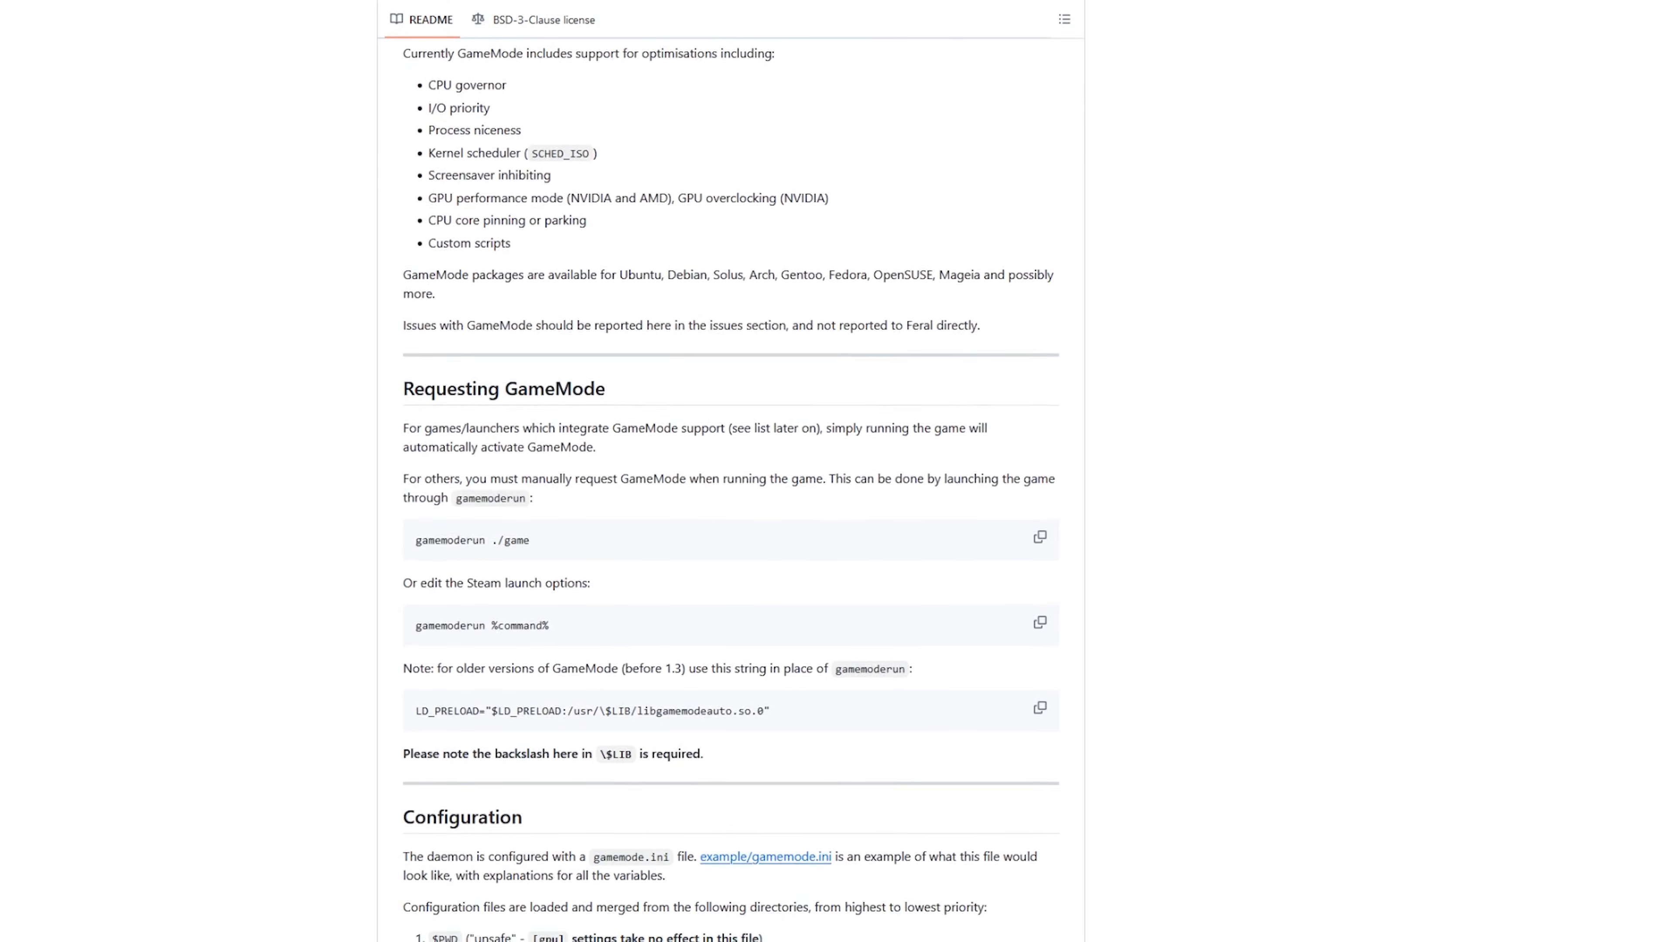
{"action": "scroll", "scroll_direction": "down", "scroll_amount": 3}
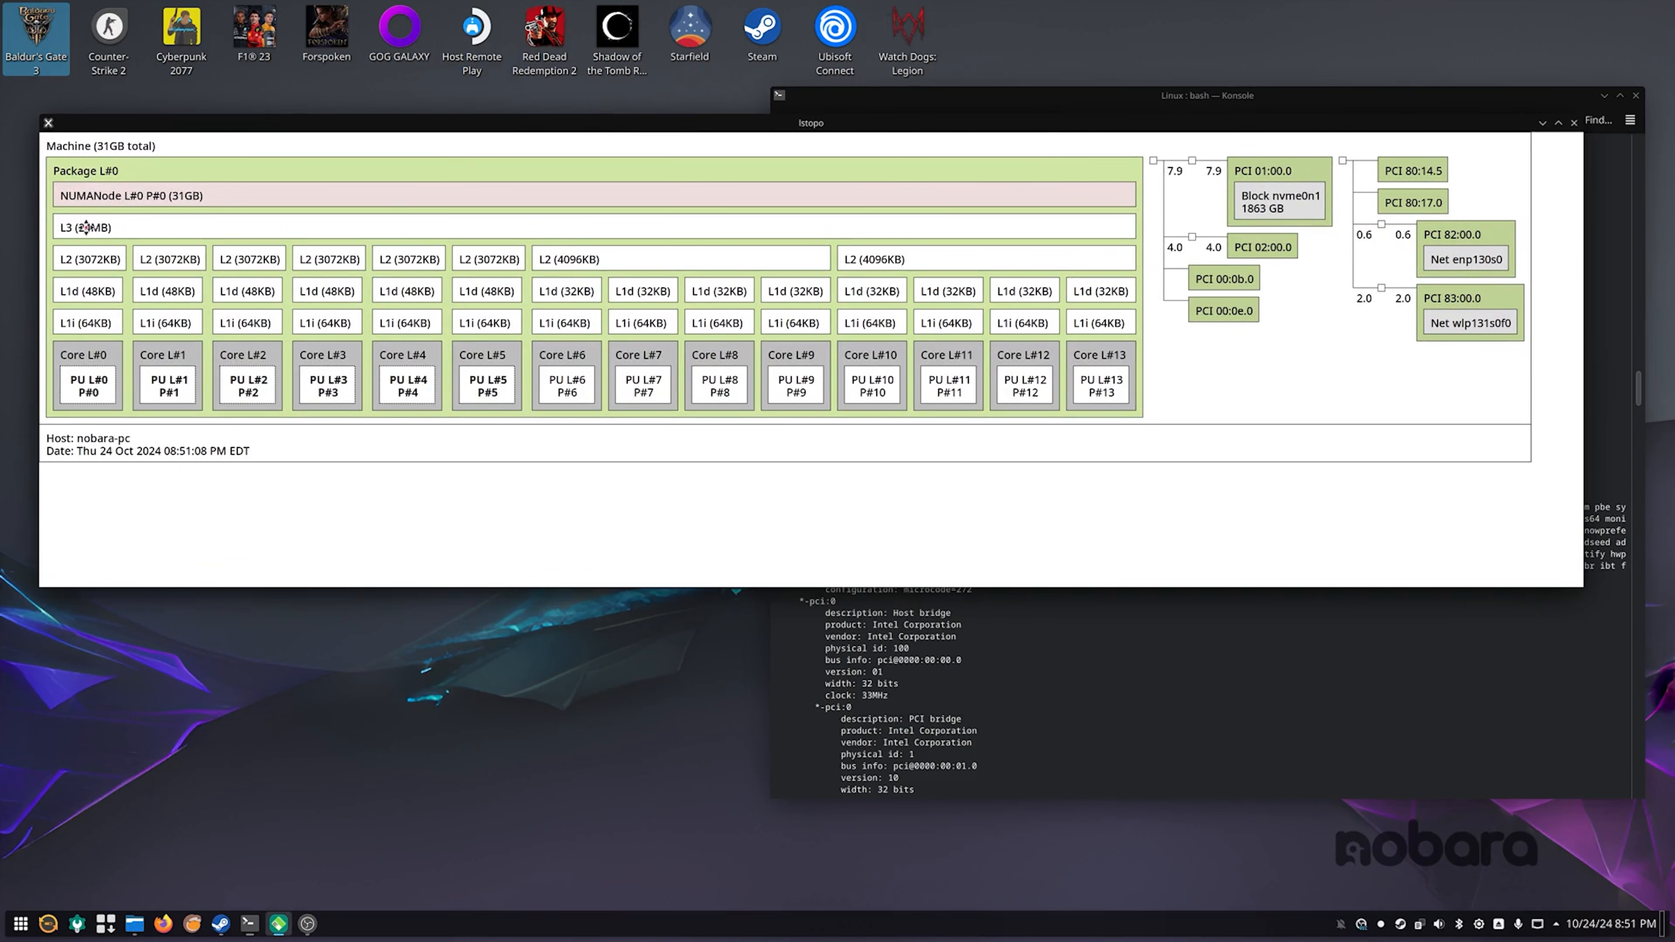
{"action": "mouse_move", "coordinate": [690, 424]}
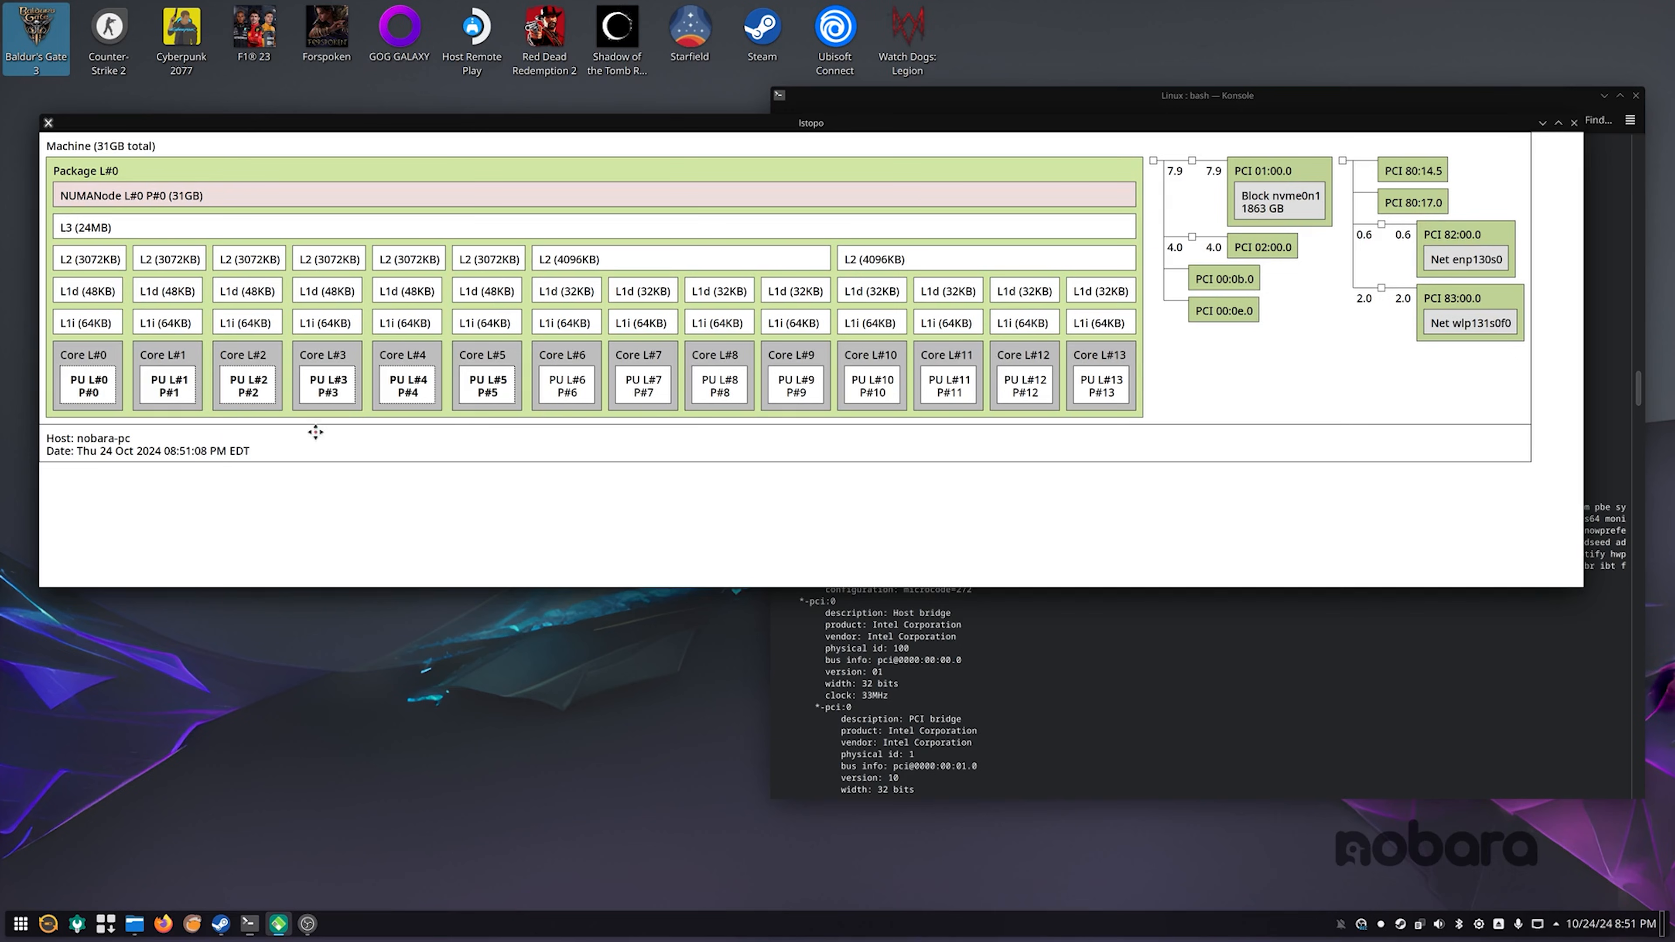
{"action": "mouse_move", "coordinate": [643, 424]}
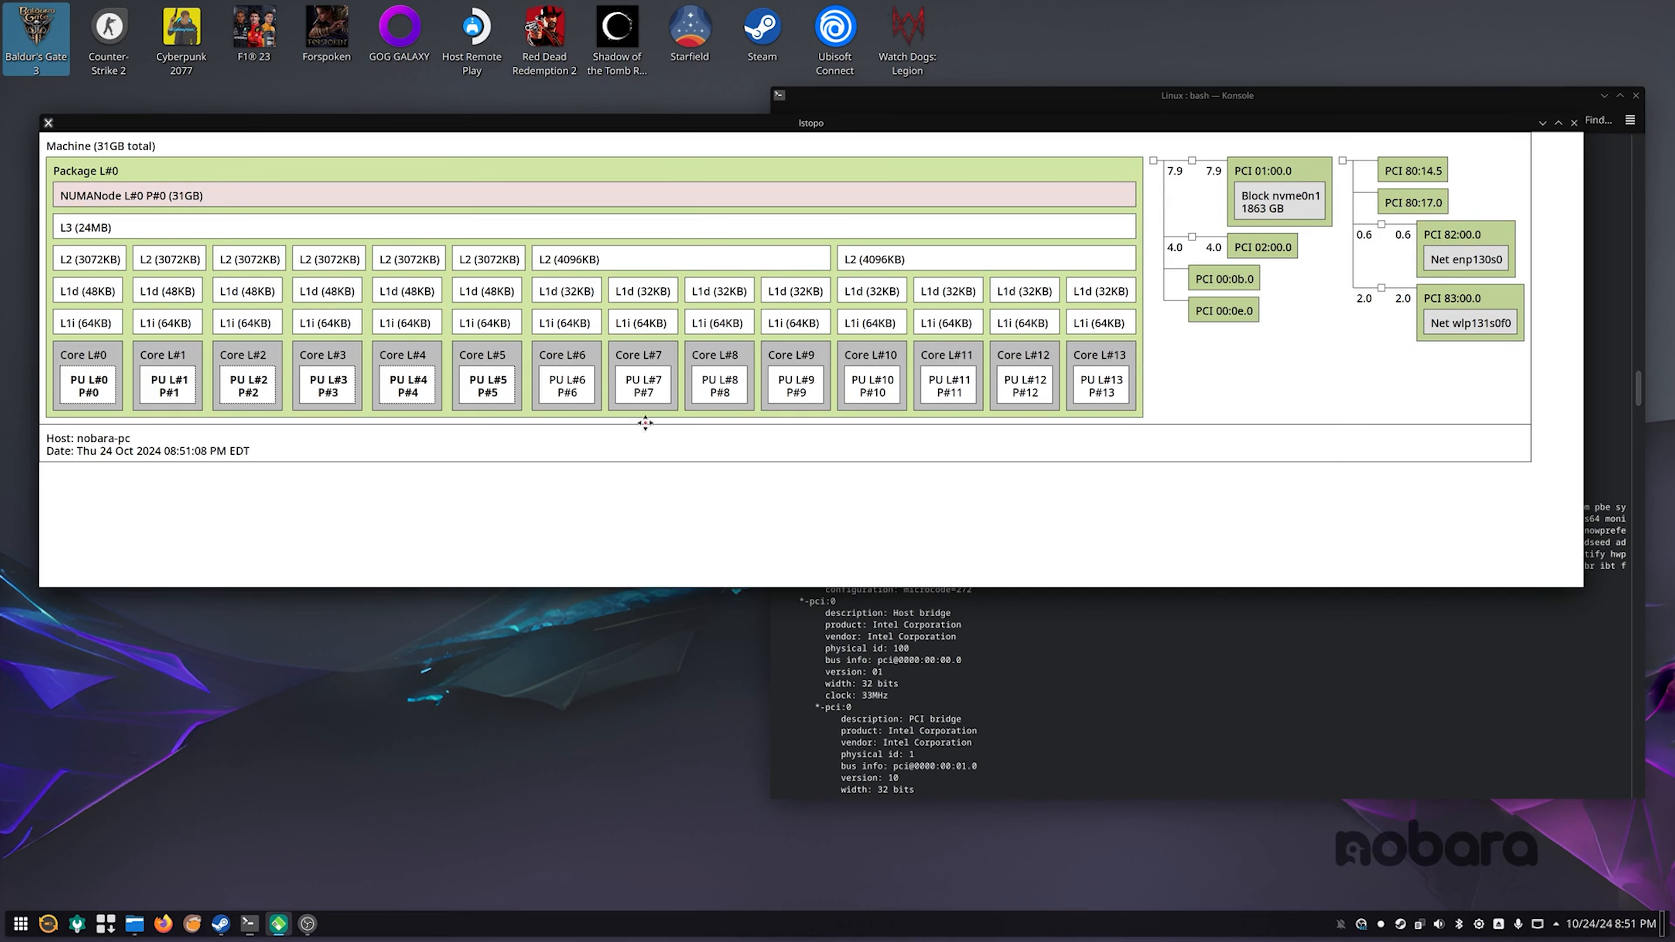
{"action": "mouse_move", "coordinate": [656, 256]}
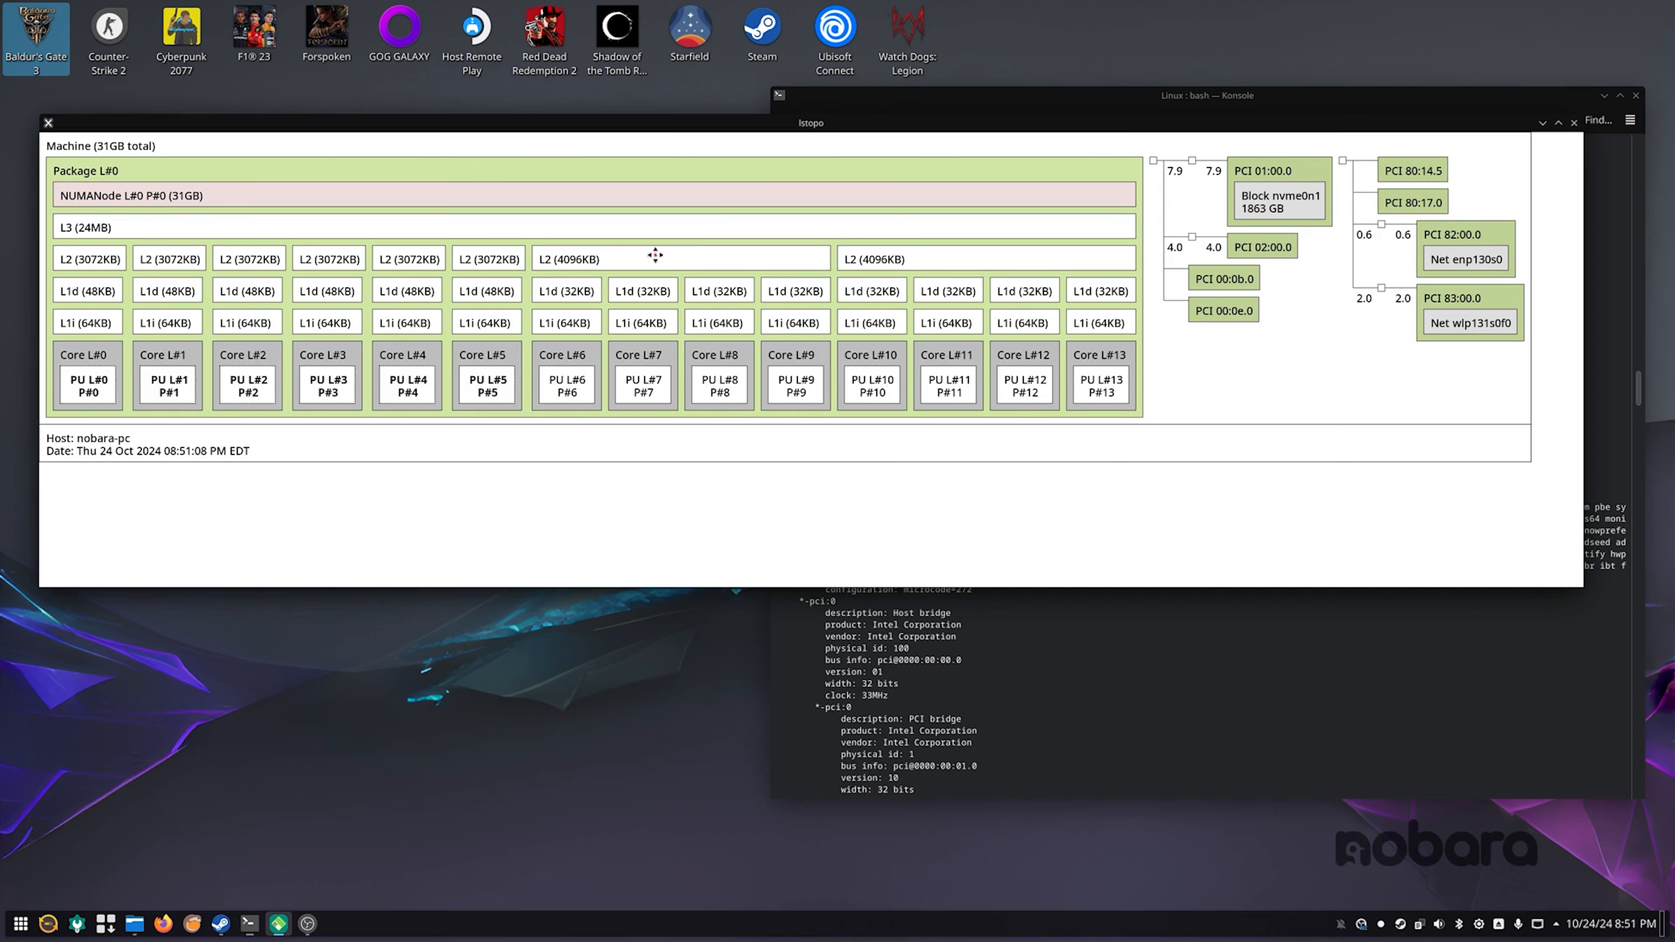
{"action": "mouse_move", "coordinate": [1022, 660]}
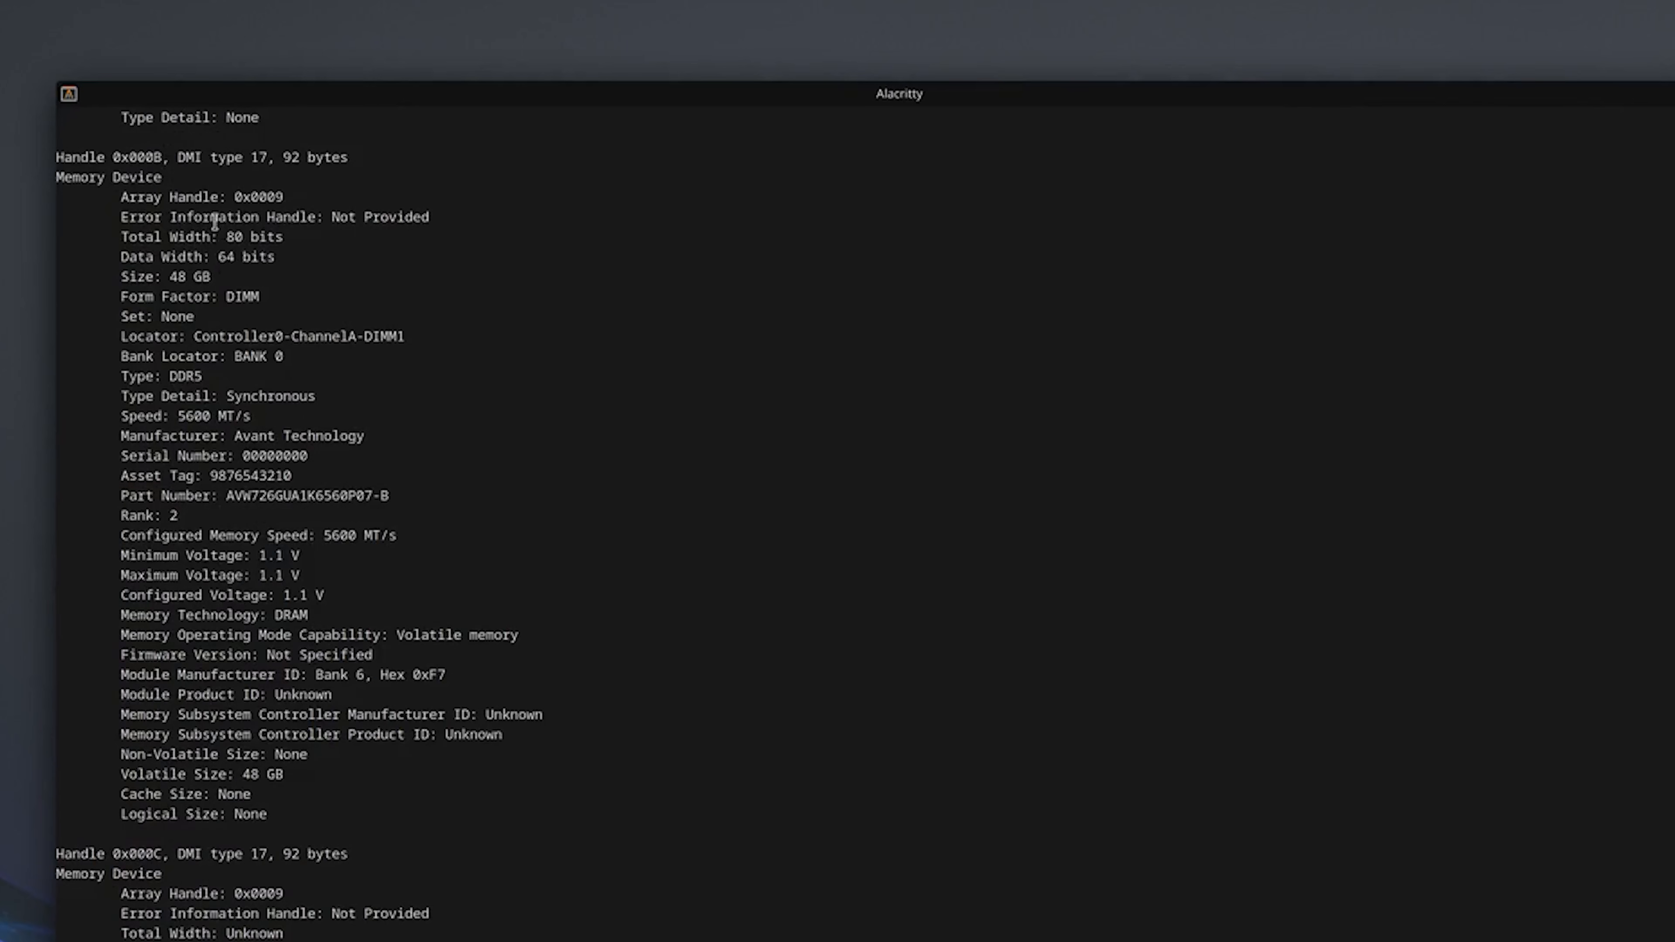
Scroll the dmidecode output past ChannelA-DIMM1's 48 GB DDR5 module to the 'No Module Installed' ChannelB slots
{"action": "scroll", "scroll_direction": "down", "scroll_amount": 3}
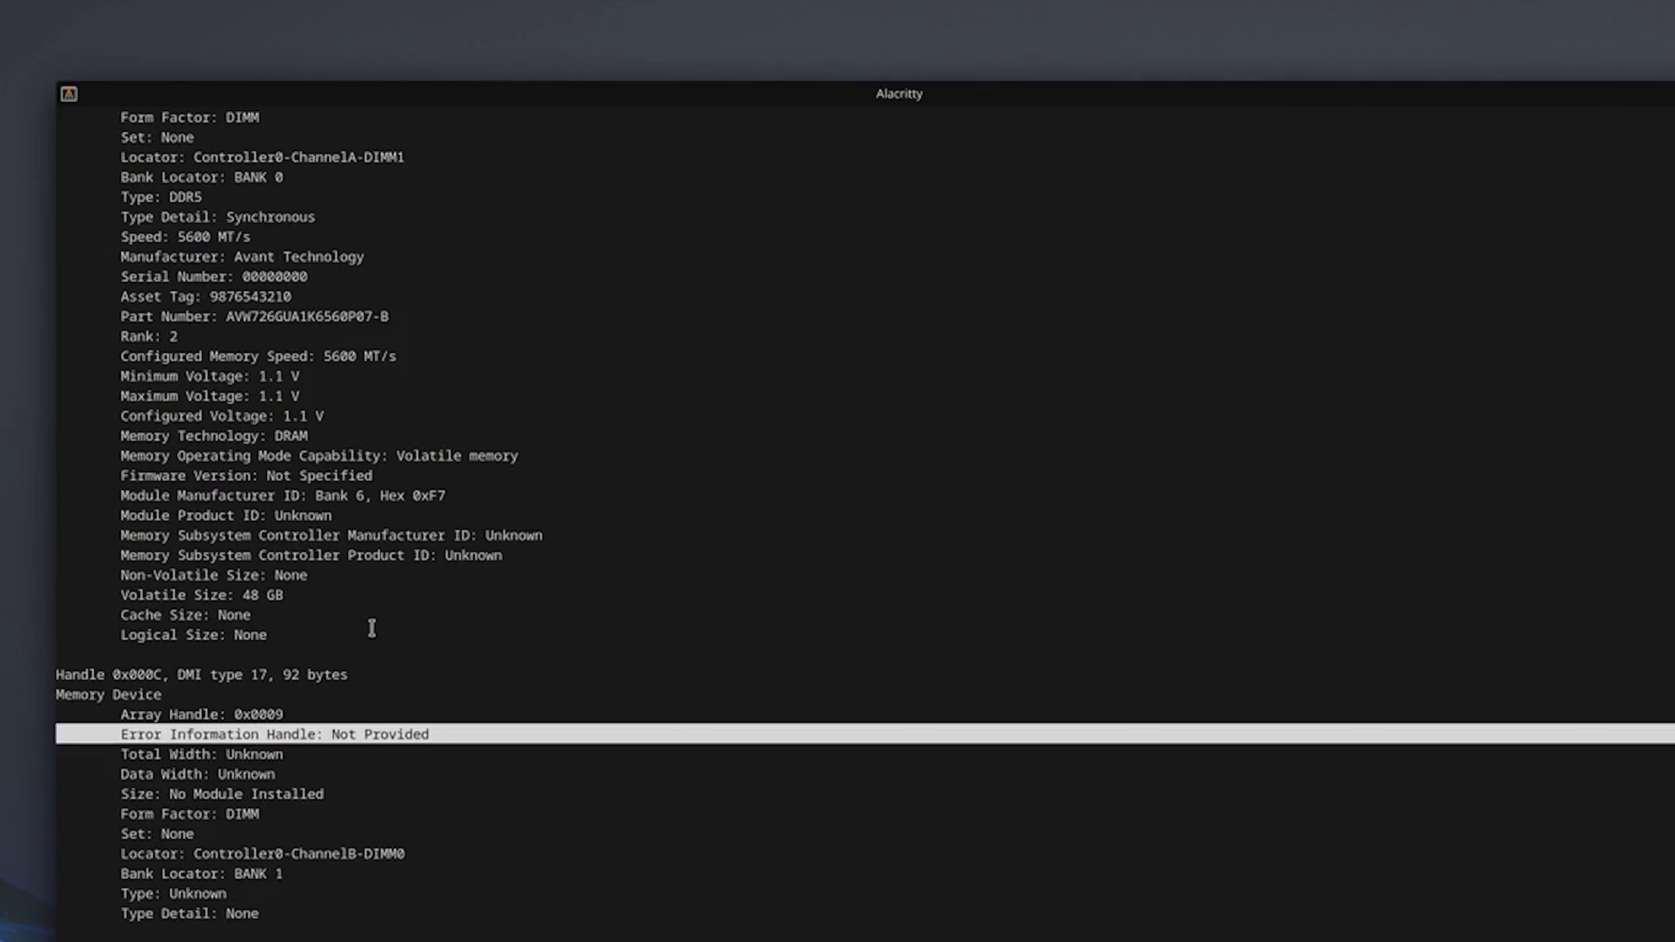
{"action": "scroll", "scroll_direction": "down", "scroll_amount": 3}
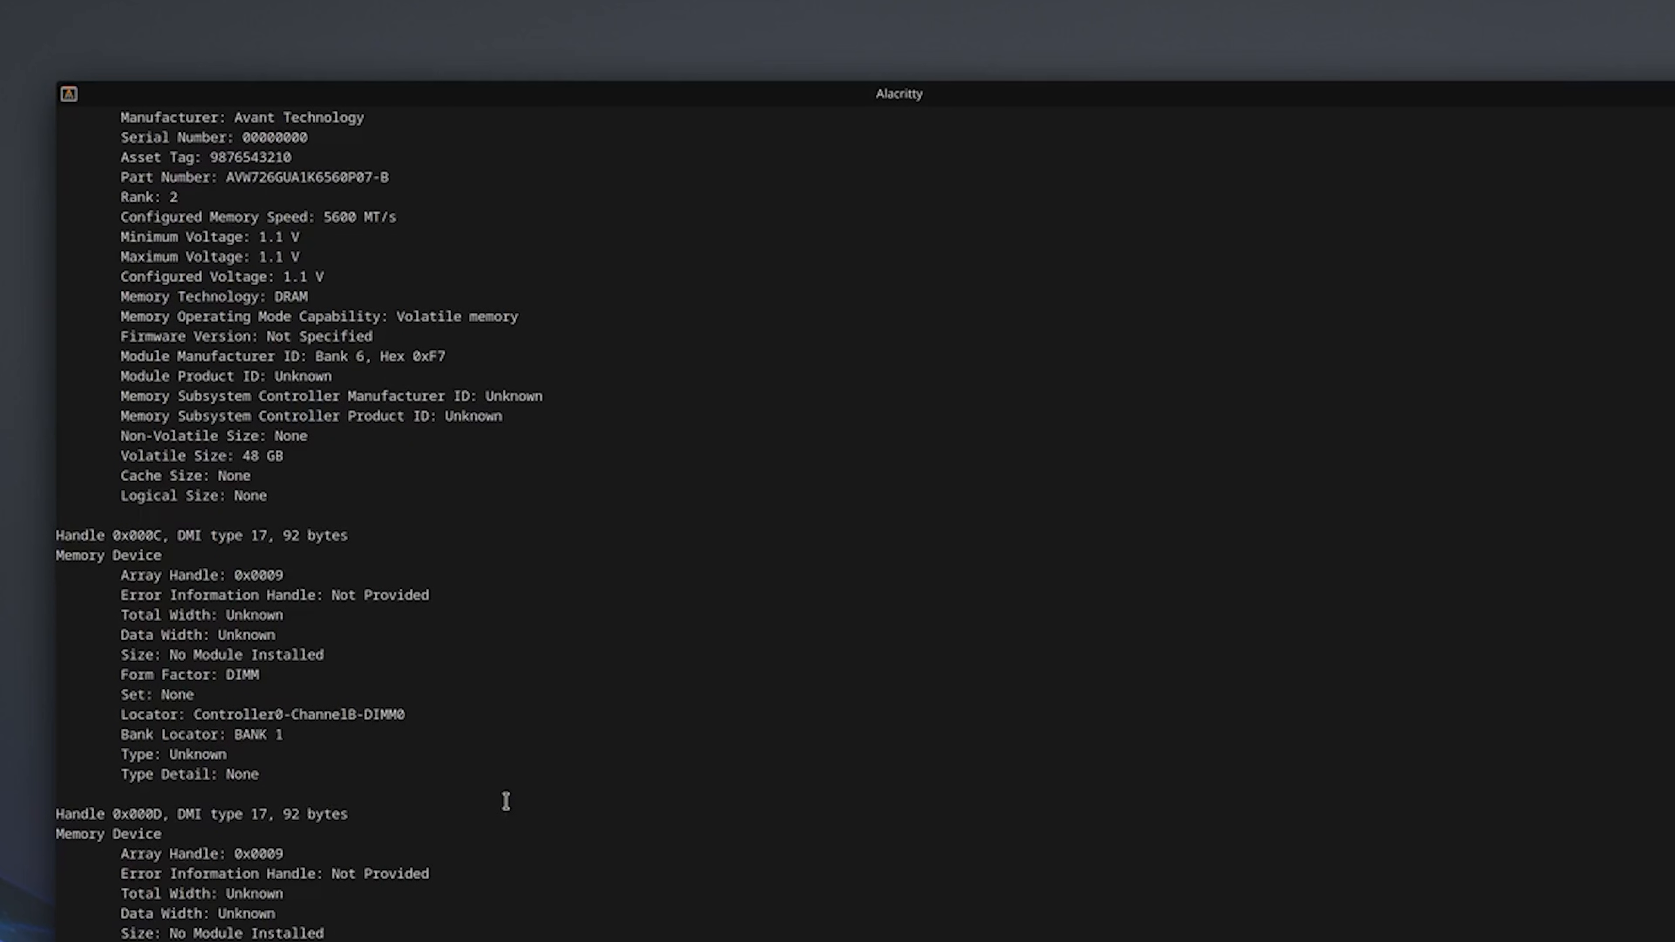
{"action": "scroll", "scroll_direction": "down", "scroll_amount": 3}
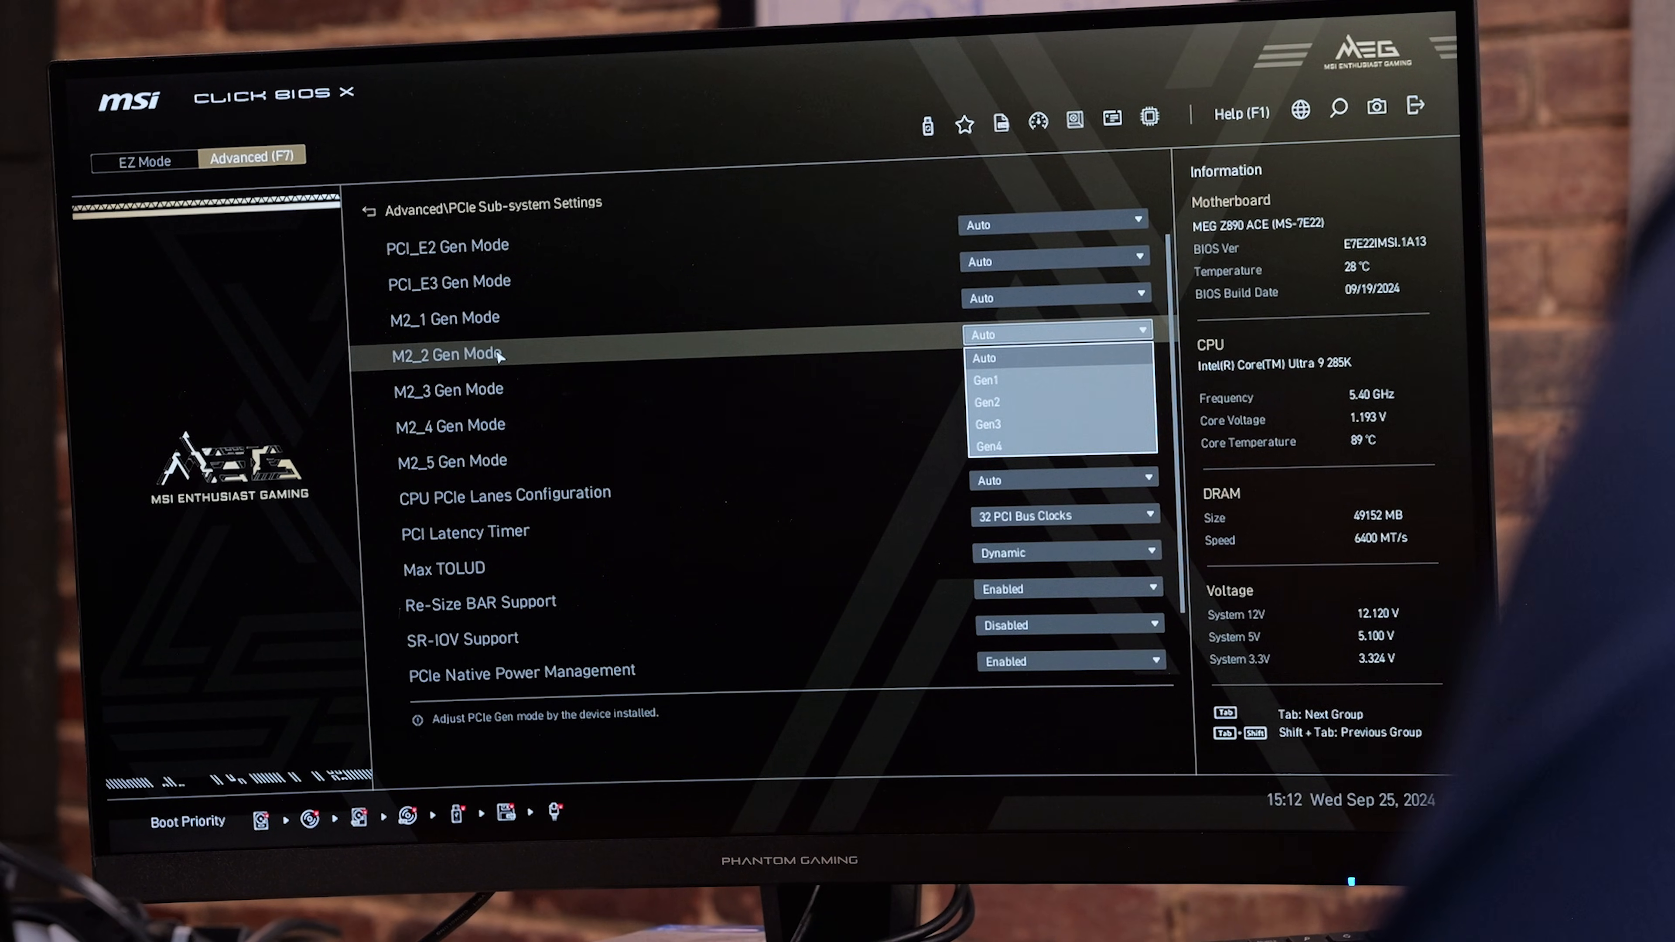
Leave M2_2 Gen Mode on Auto and show the CPU PCIe Lanes Configuration option list
{"action": "left_click", "coordinate": [444, 318]}
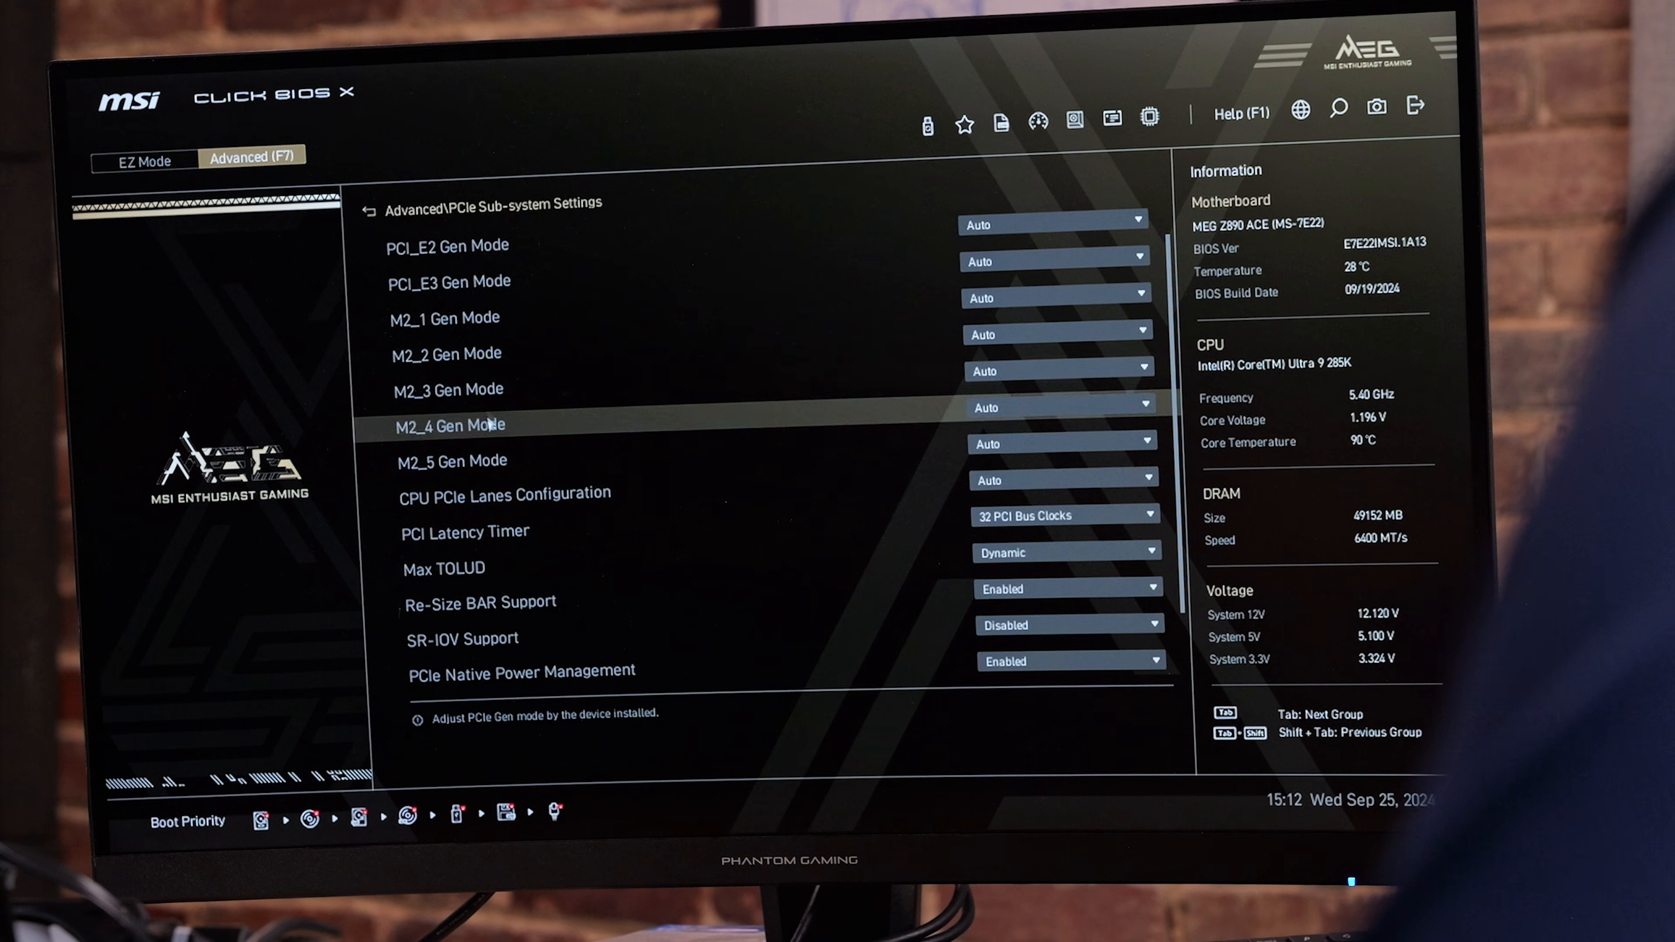
{"action": "mouse_move", "coordinate": [491, 461]}
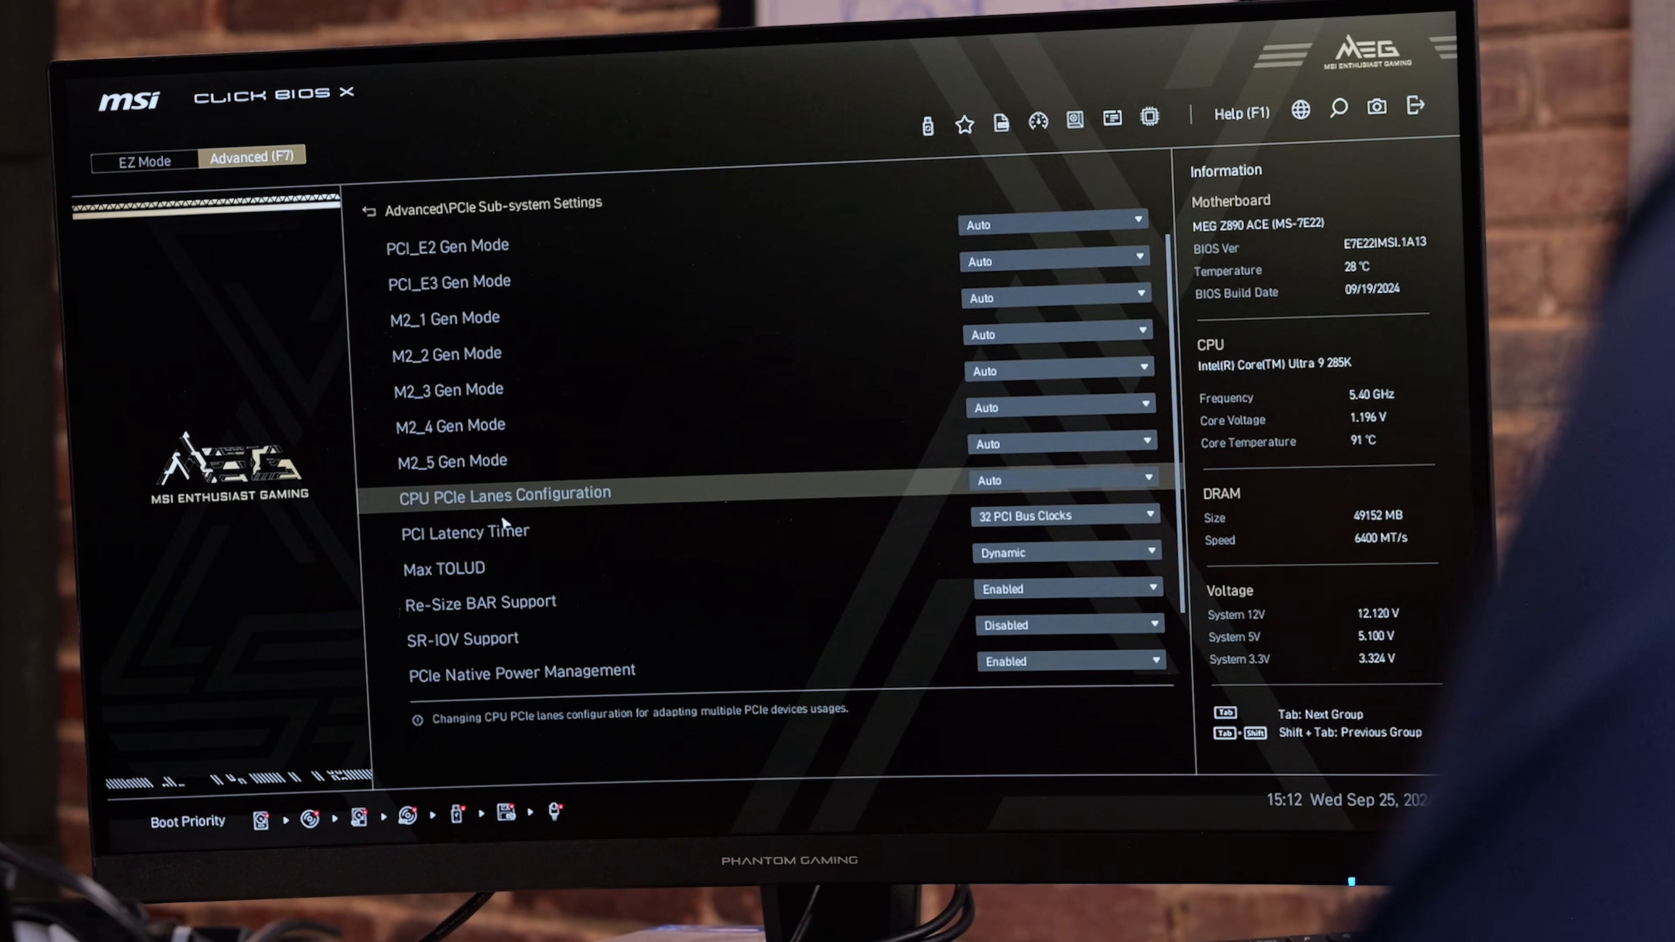
{"action": "left_click", "coordinate": [1052, 479]}
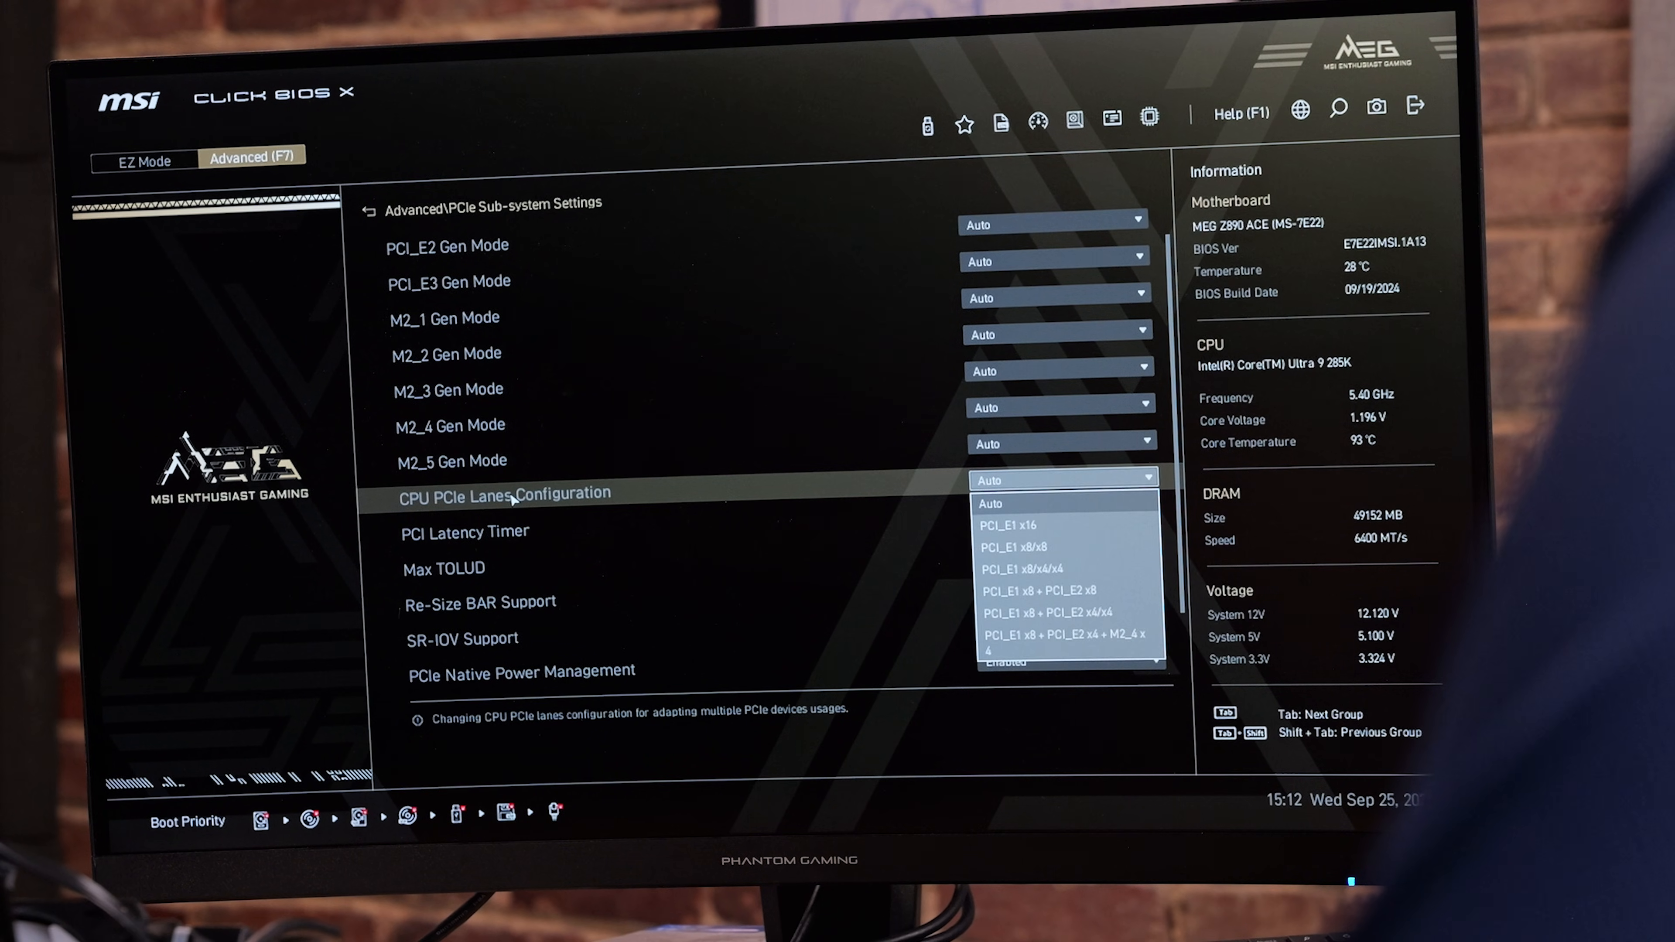